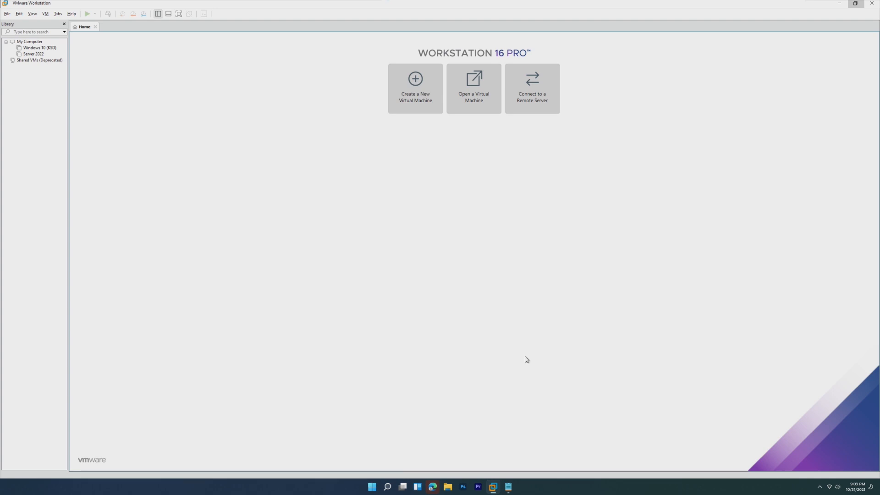
pyautogui.moveTo(436, 461)
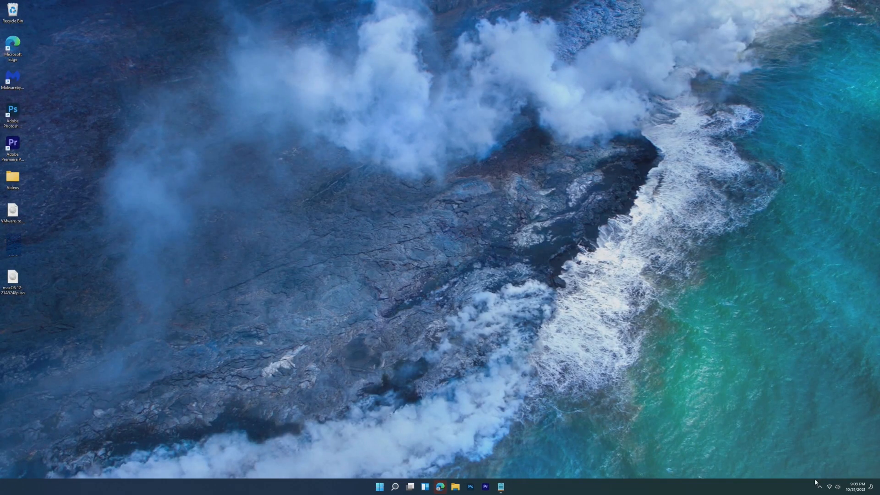
# Review the Processes list down to the VMware NAT and USB Arbitration services.
pyautogui.click(819, 486)
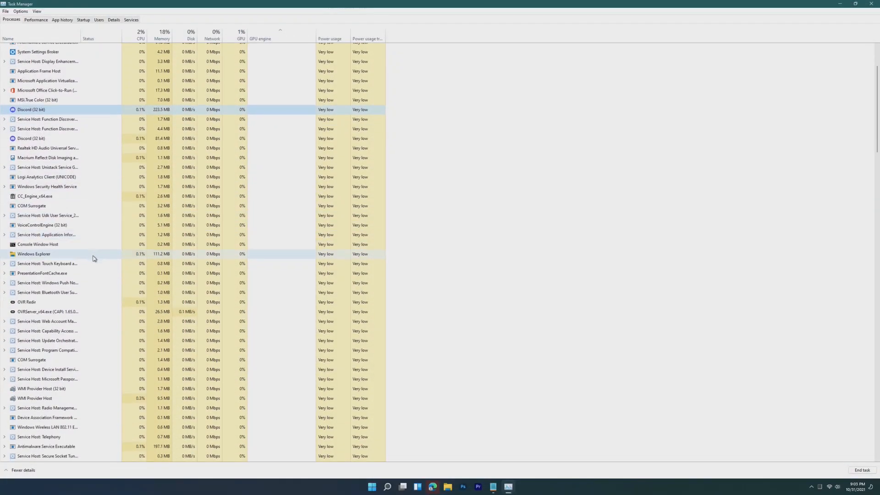
pyautogui.scroll(-3)
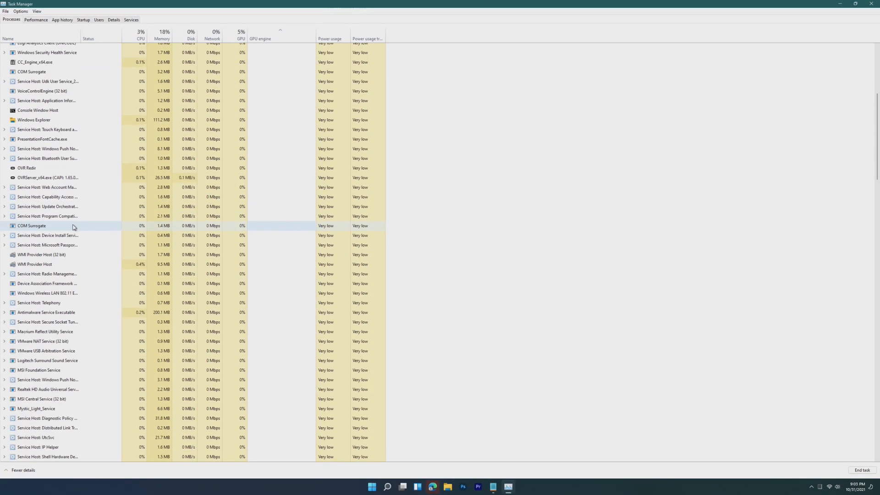
pyautogui.scroll(-3)
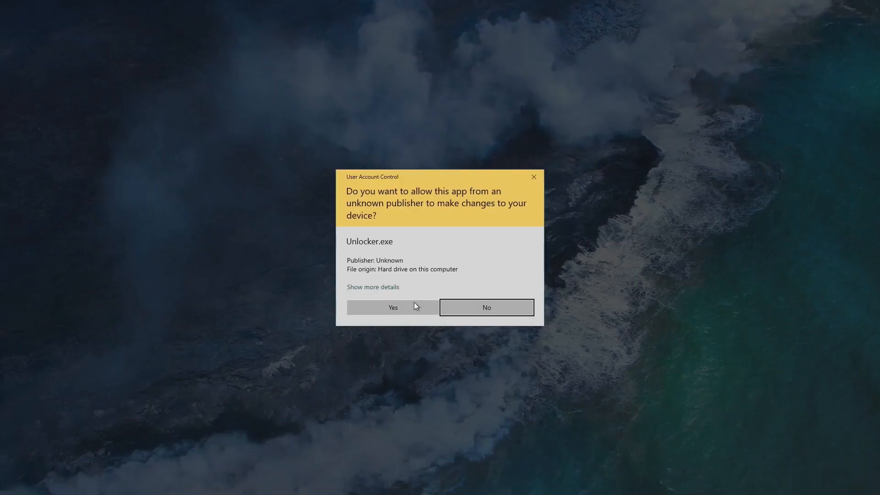
# Allow Unlocker.exe to make changes in the User Account Control prompt.
pyautogui.click(393, 307)
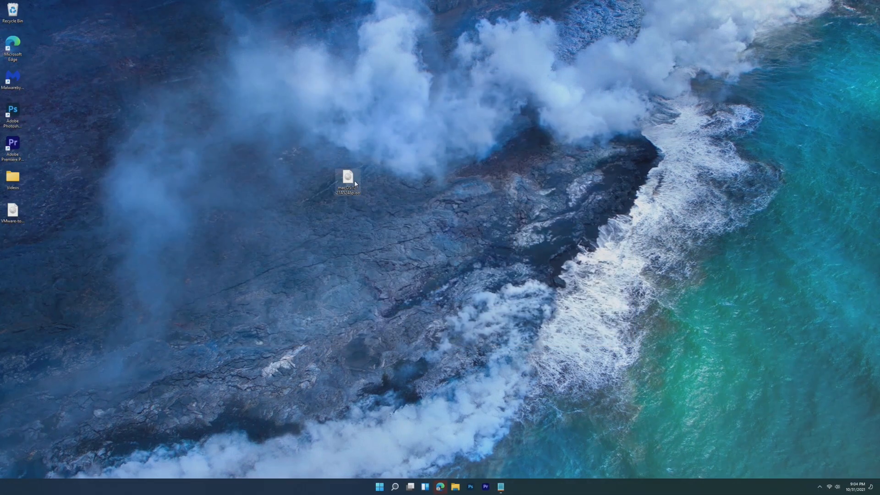
# Move the macOS 12 disc image to the desktop centre and relaunch VMware Workstation.
pyautogui.moveTo(348, 182); pyautogui.dragTo(373, 216)
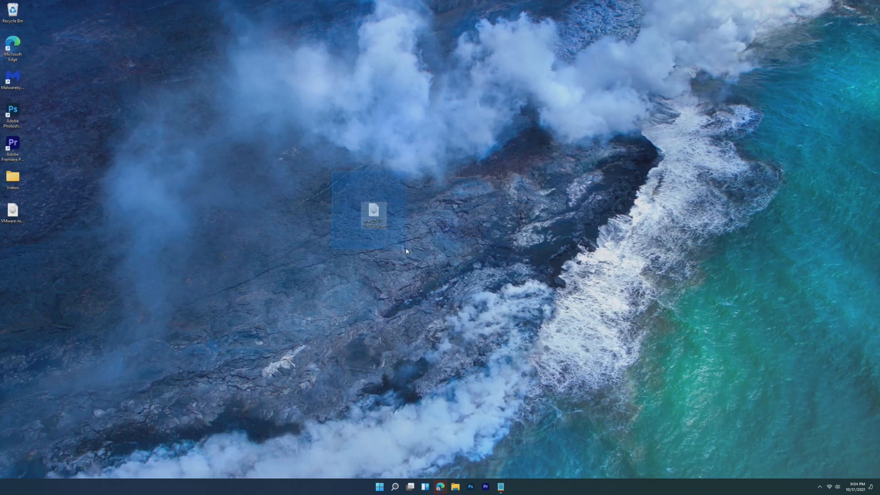
pyautogui.click(276, 225)
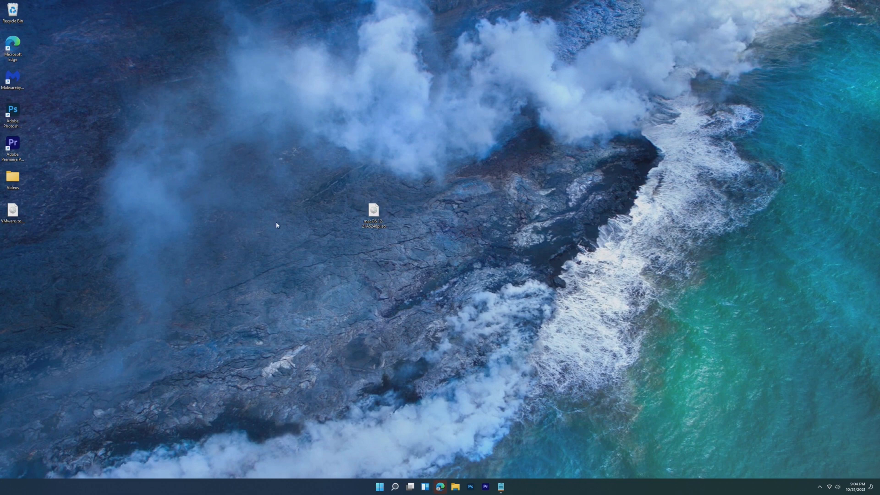
pyautogui.click(374, 217)
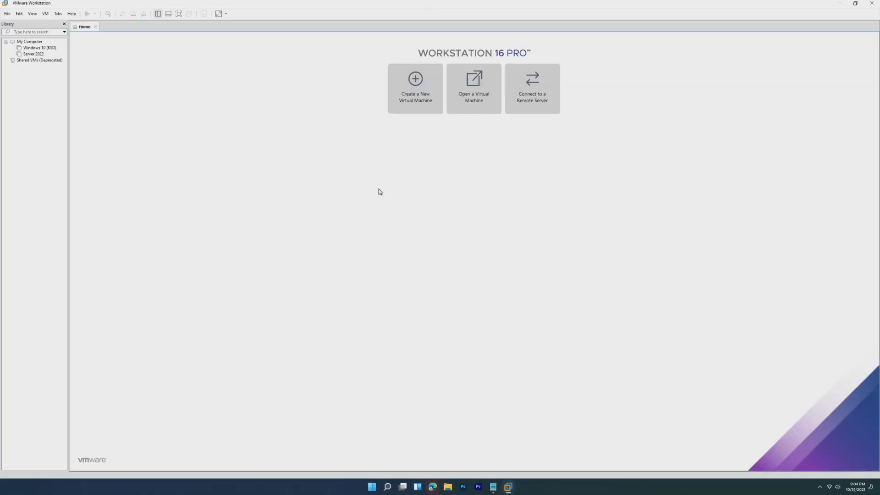
# Start a Typical new virtual machine from the macOS 12 disc image with Apple Mac OS X as guest.
pyautogui.click(415, 87)
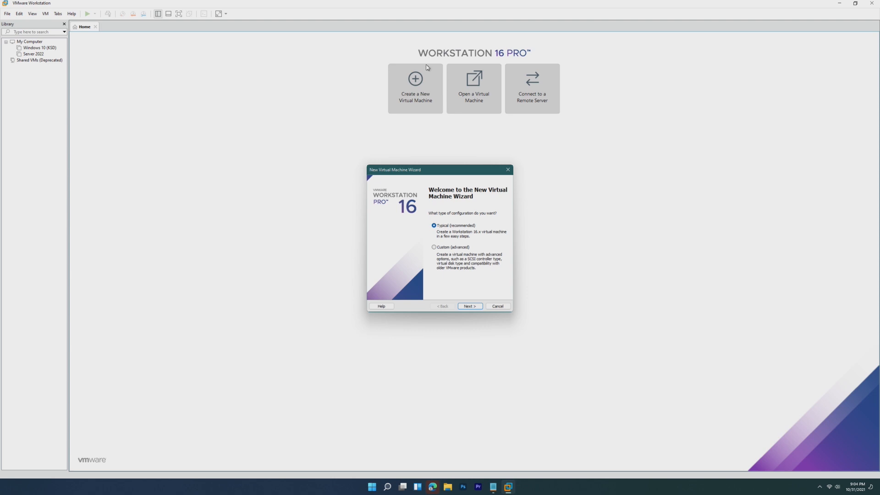
pyautogui.moveTo(487, 296)
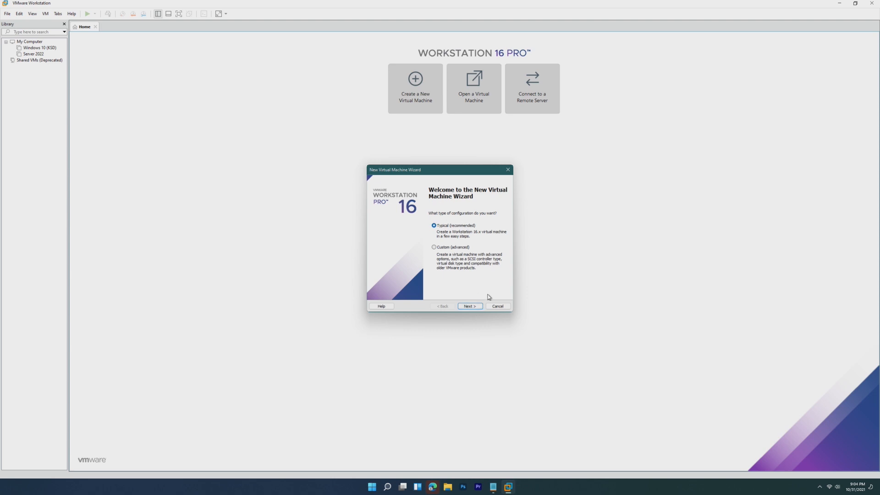
pyautogui.click(470, 306)
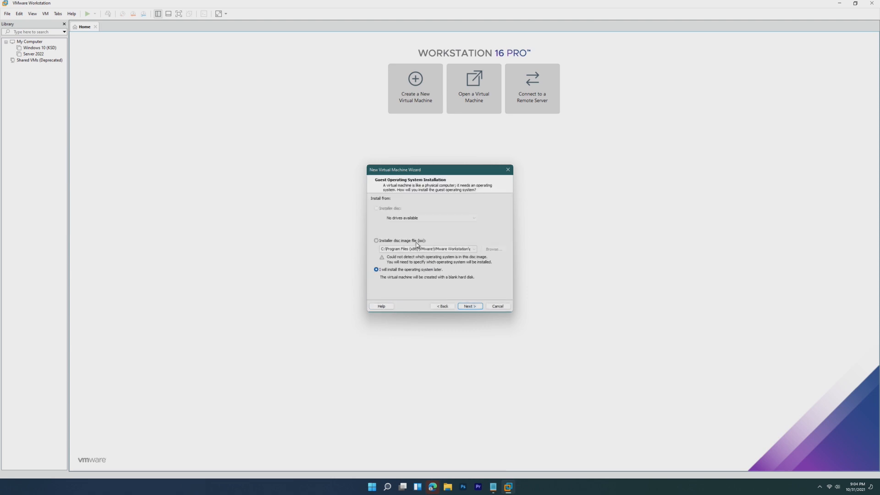
pyautogui.click(493, 248)
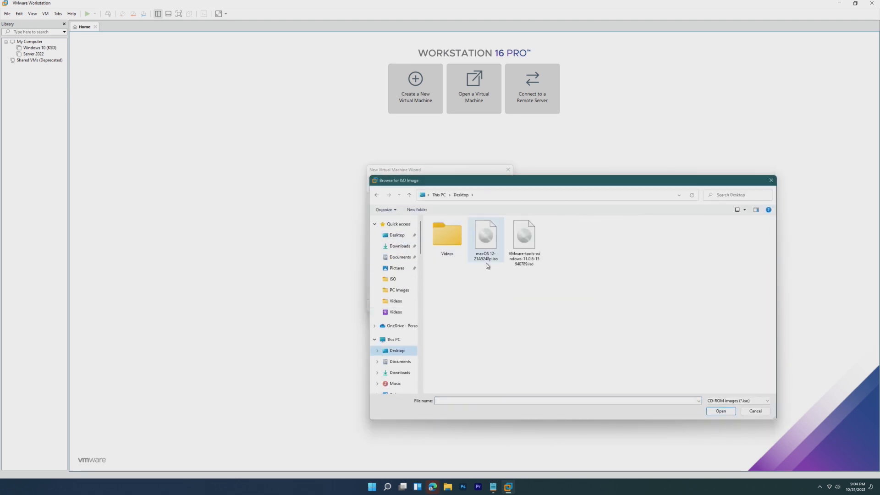
pyautogui.click(721, 411)
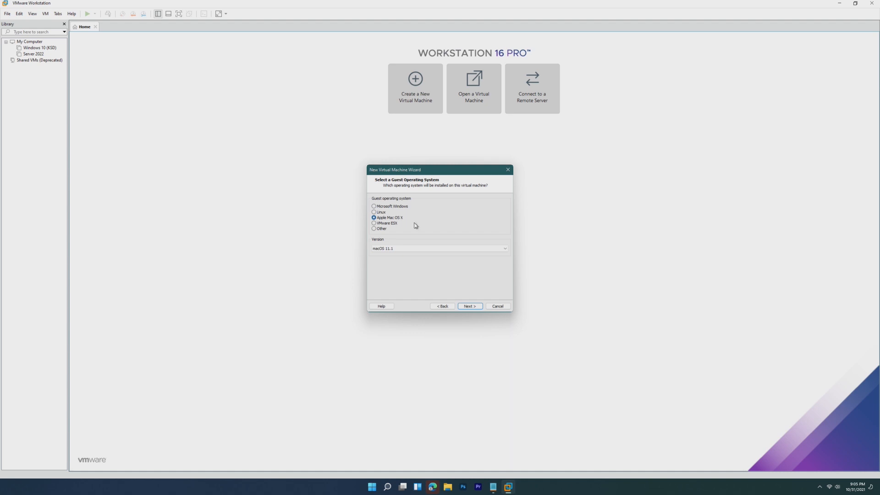
pyautogui.click(504, 249)
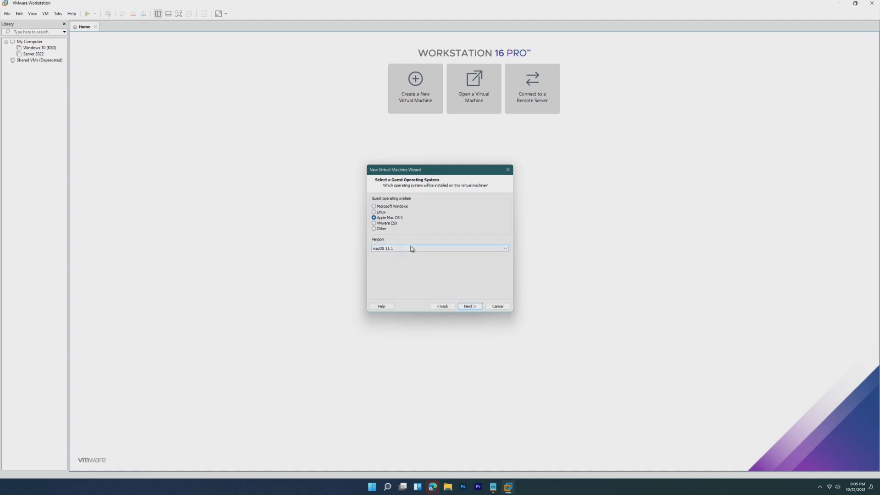
pyautogui.moveTo(476, 300)
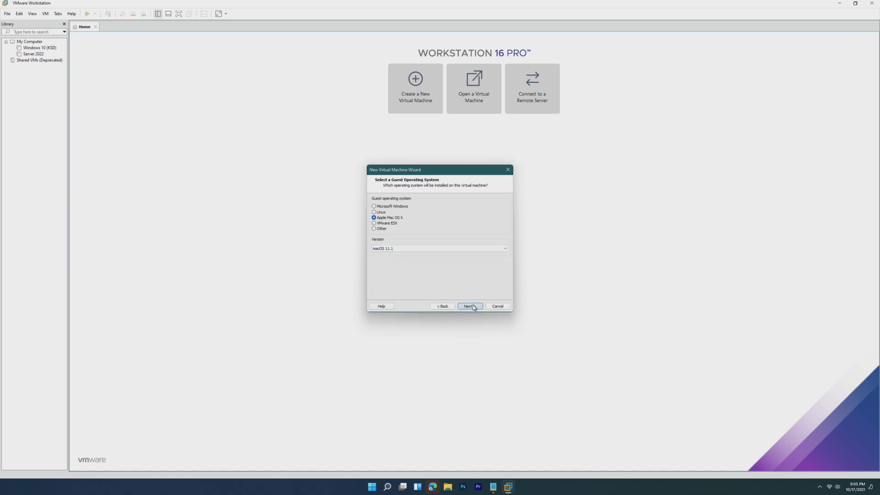
# Name the VM 'macOS 12', store its virtual disk as a single file and reach the summary.
pyautogui.click(469, 306)
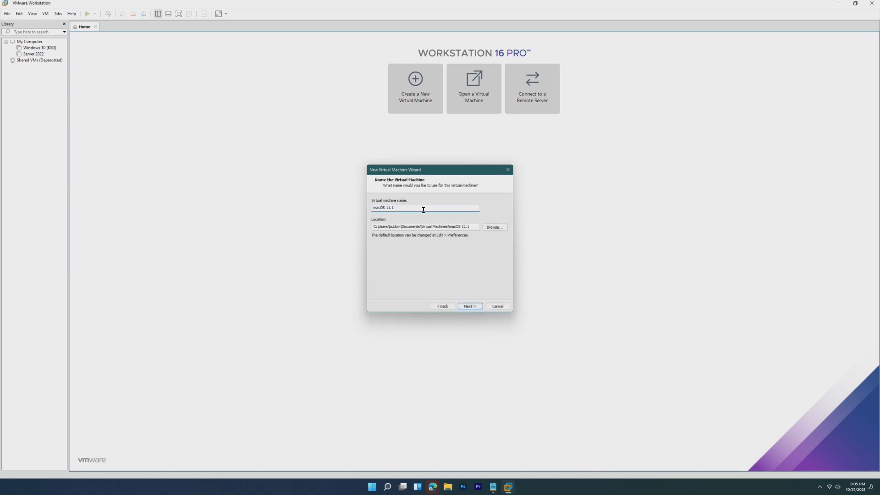
pyautogui.write('macOS 12')
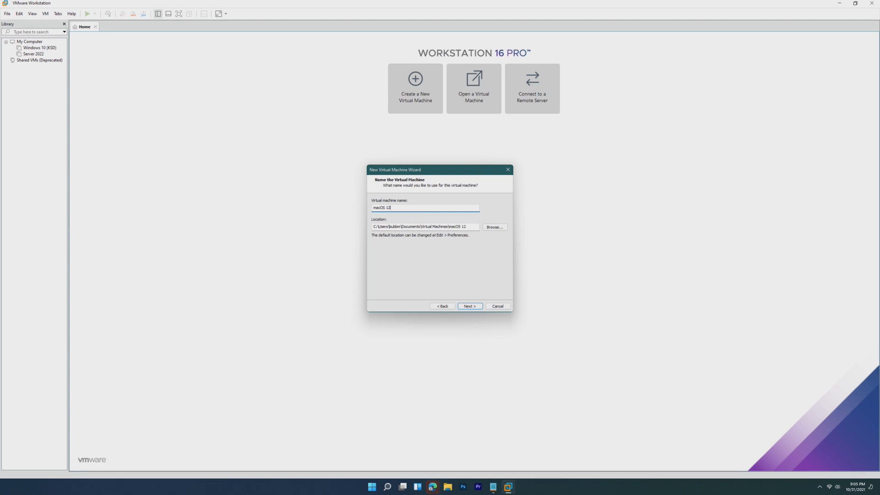
pyautogui.click(469, 306)
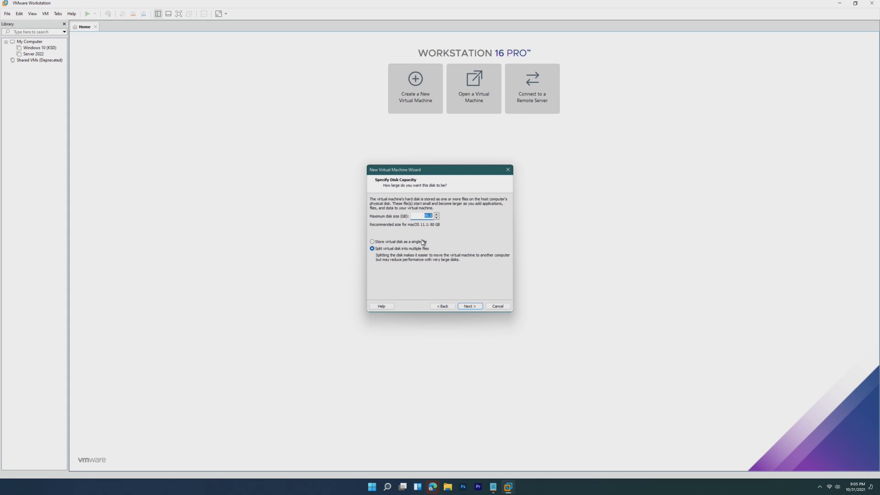
pyautogui.click(372, 242)
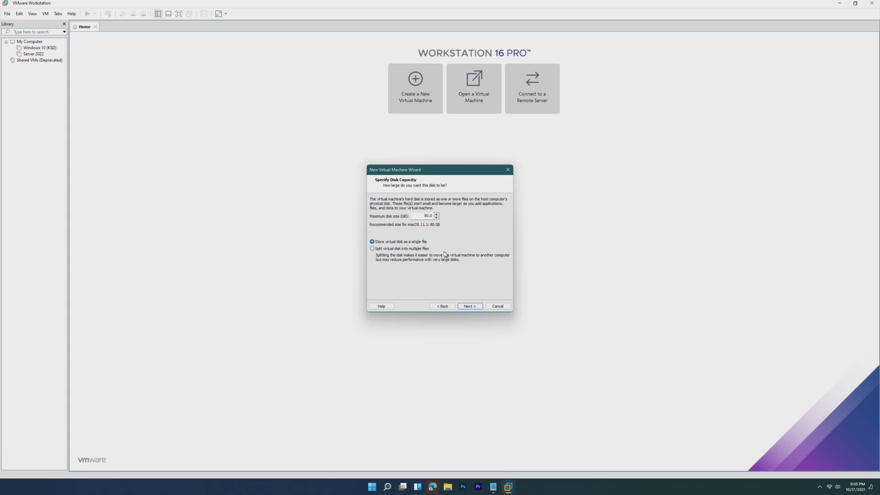
pyautogui.moveTo(468, 283)
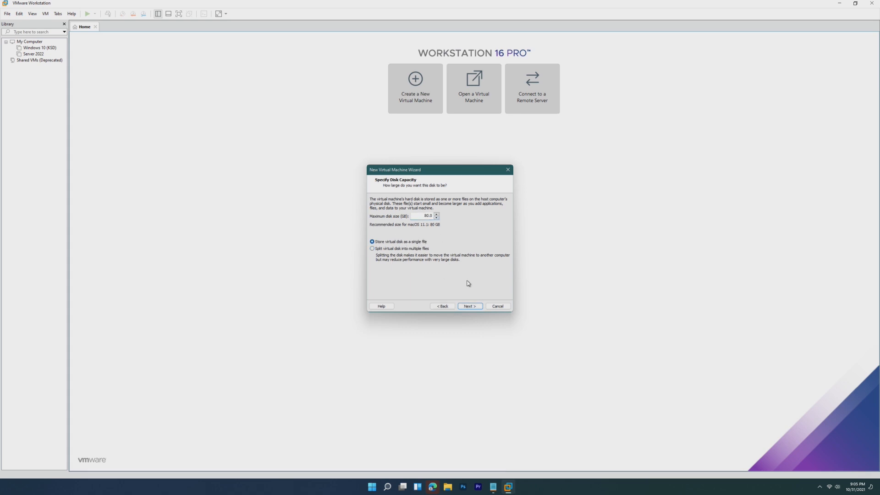
pyautogui.click(469, 307)
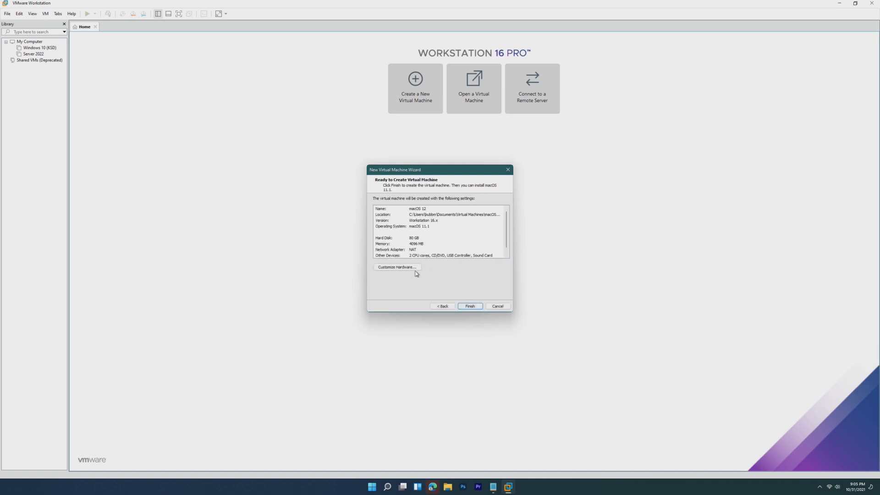
# In Customize Hardware, adjust the processor's cores-per-processor setting.
pyautogui.click(396, 267)
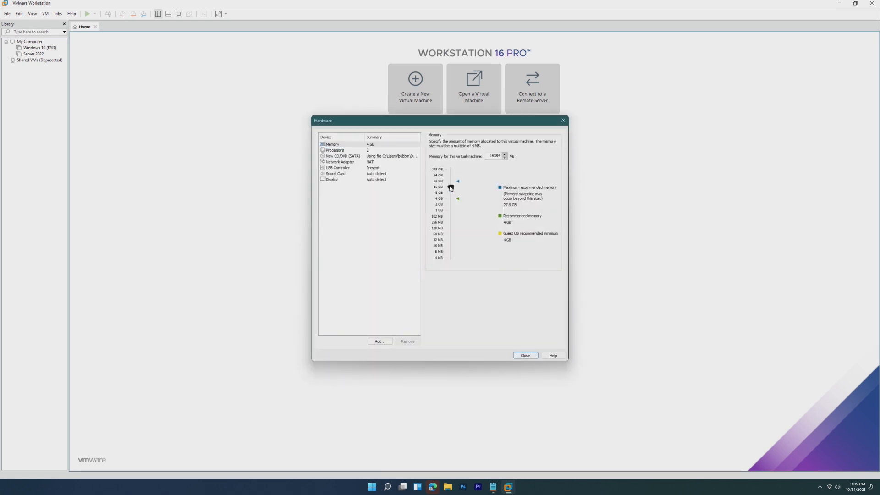
pyautogui.click(336, 151)
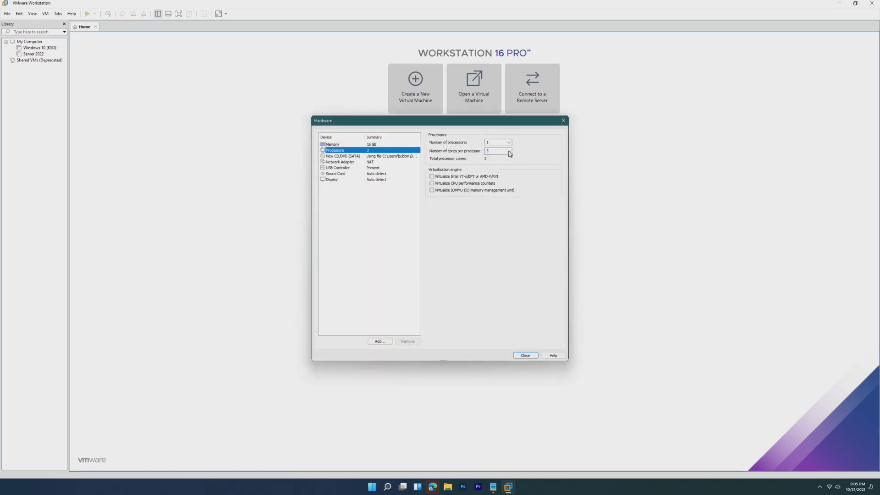
pyautogui.click(332, 144)
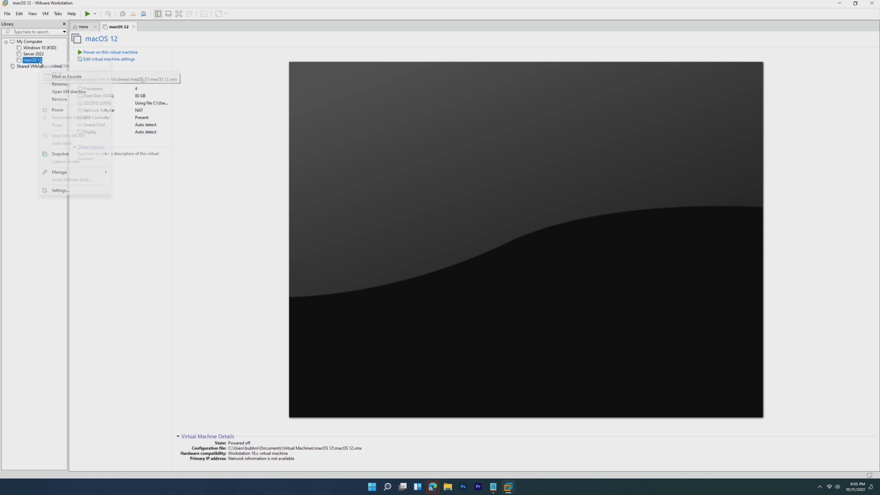
# Edit macOS 12.vmx in Notepad with the smbios, hw.model, board-id and smc.version lines and save it.
pyautogui.click(64, 92)
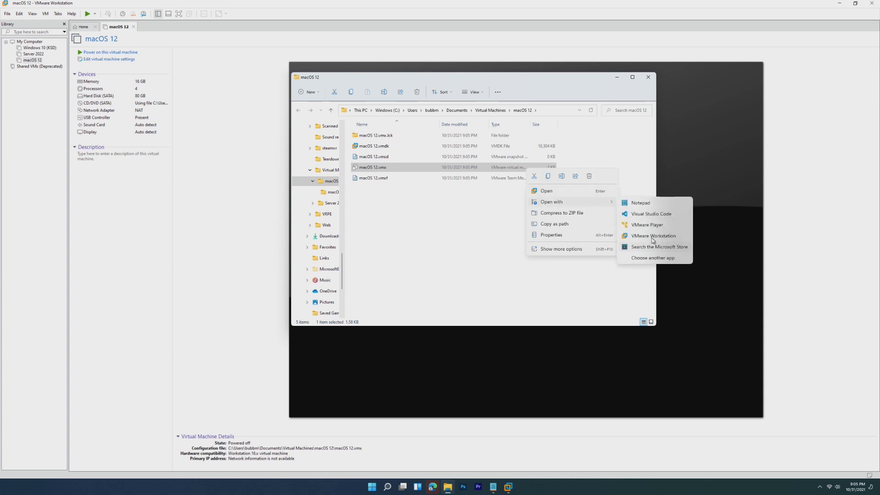
pyautogui.click(641, 203)
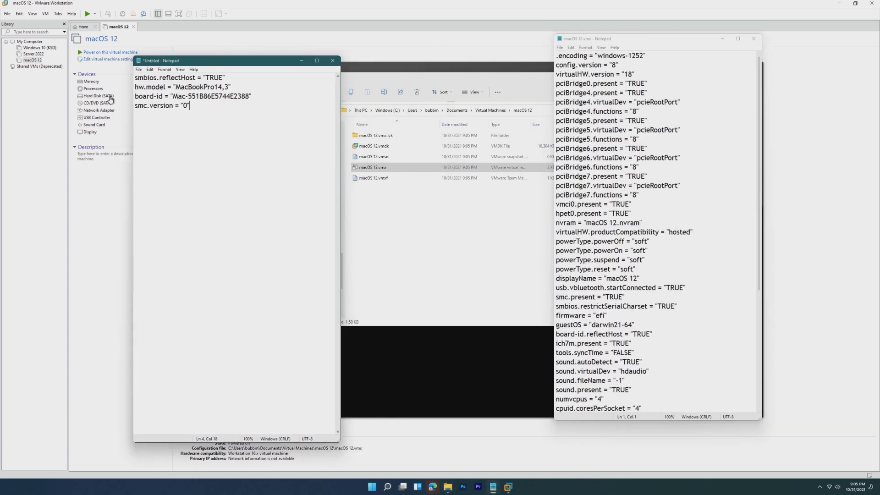
pyautogui.press('ctrl+a')
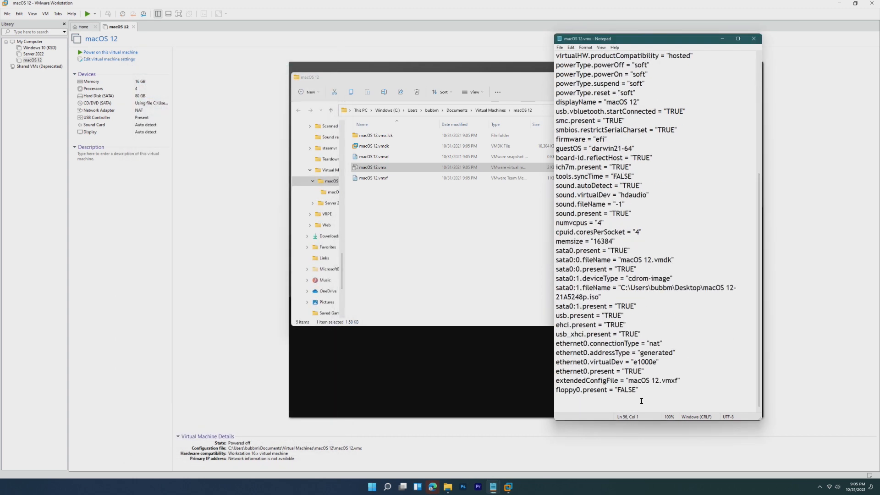
pyautogui.click(559, 47)
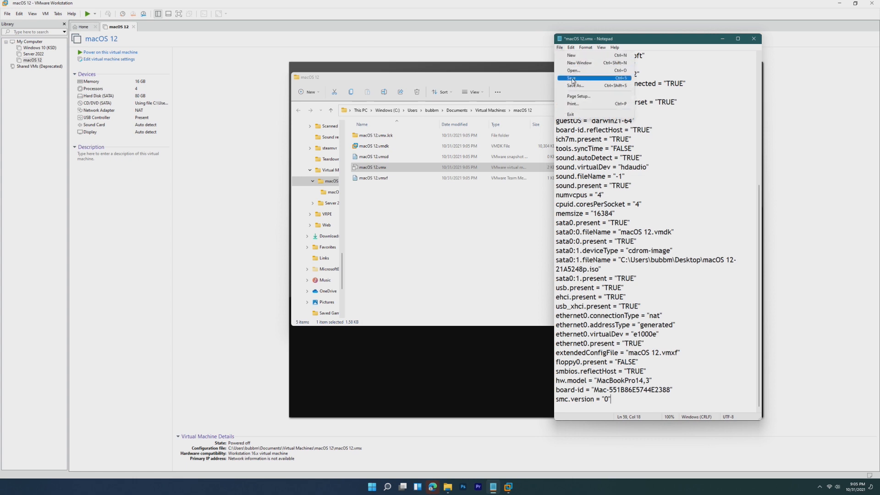
pyautogui.click(572, 77)
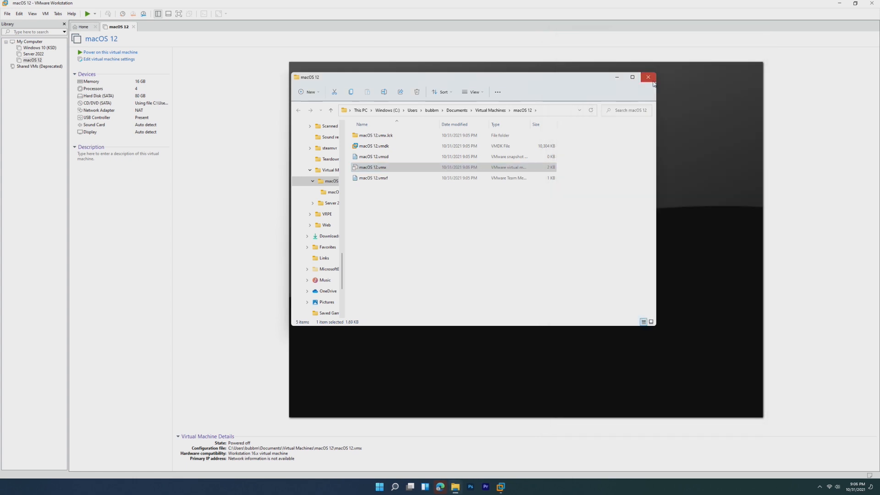
# Close File Explorer and power on the macOS 12 virtual machine.
pyautogui.click(648, 77)
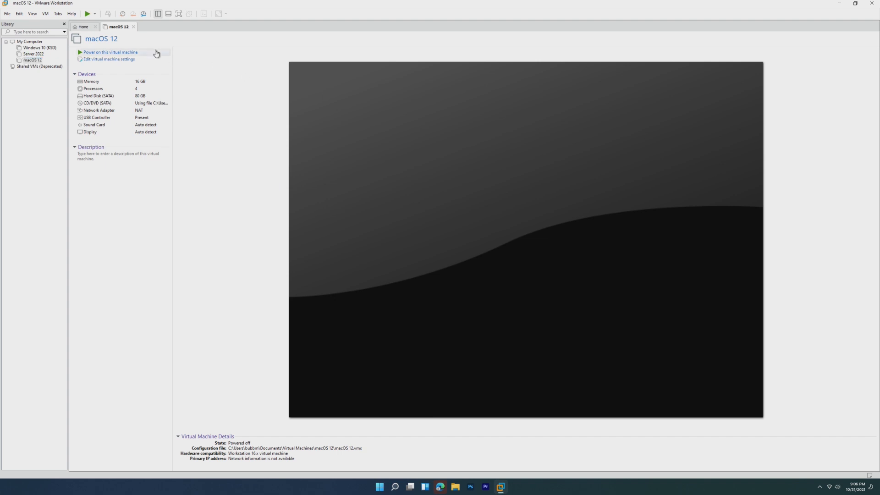
pyautogui.click(110, 51)
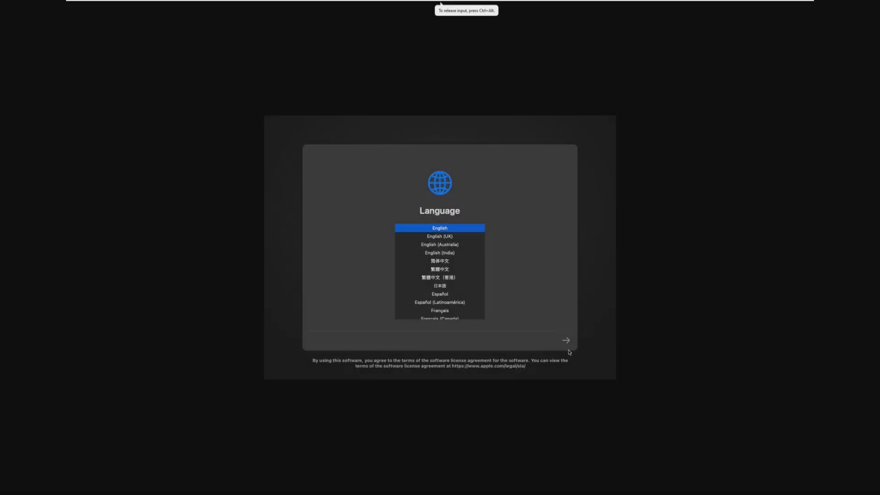
pyautogui.moveTo(554, 321)
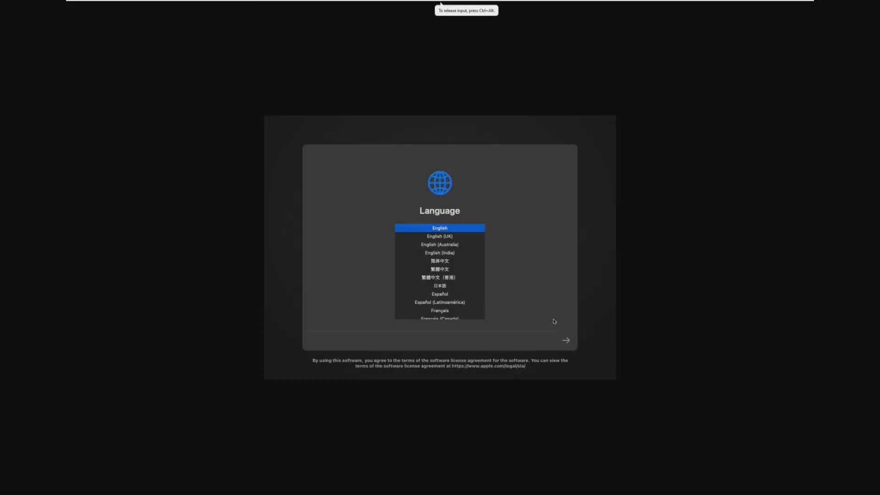
# Accept English as the language and start Disk Utility from macOS Recovery.
pyautogui.click(566, 340)
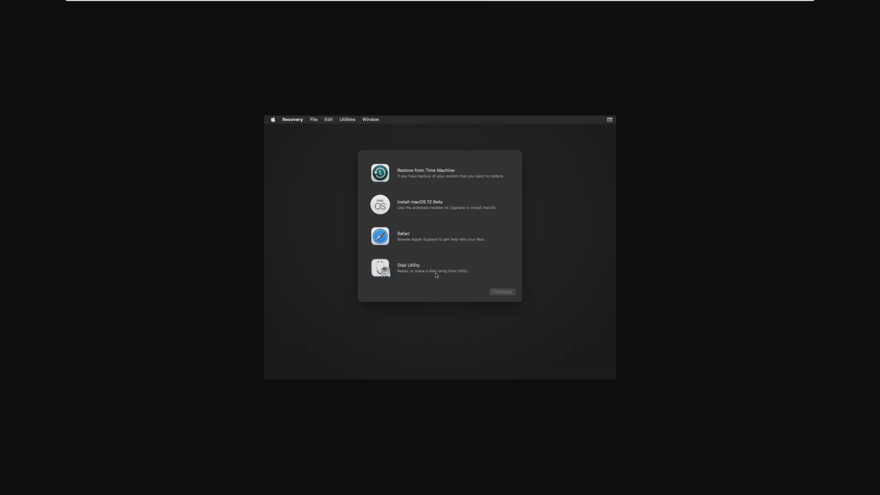
pyautogui.click(436, 268)
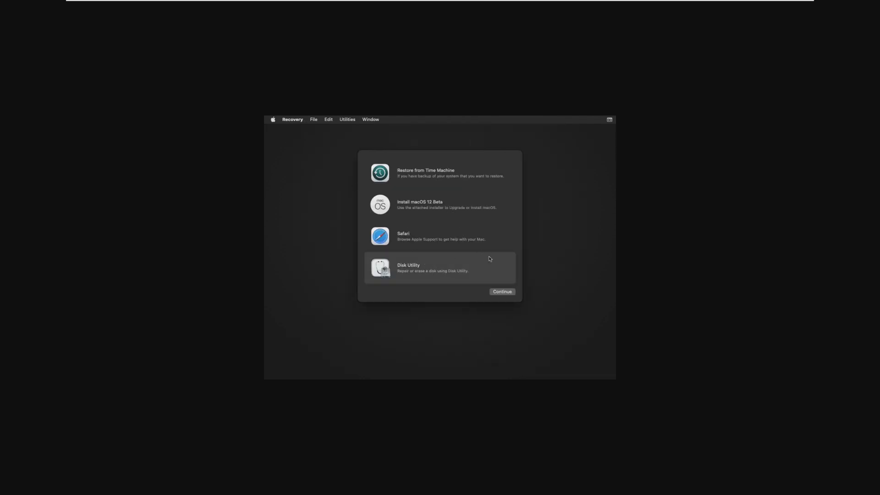
pyautogui.click(501, 292)
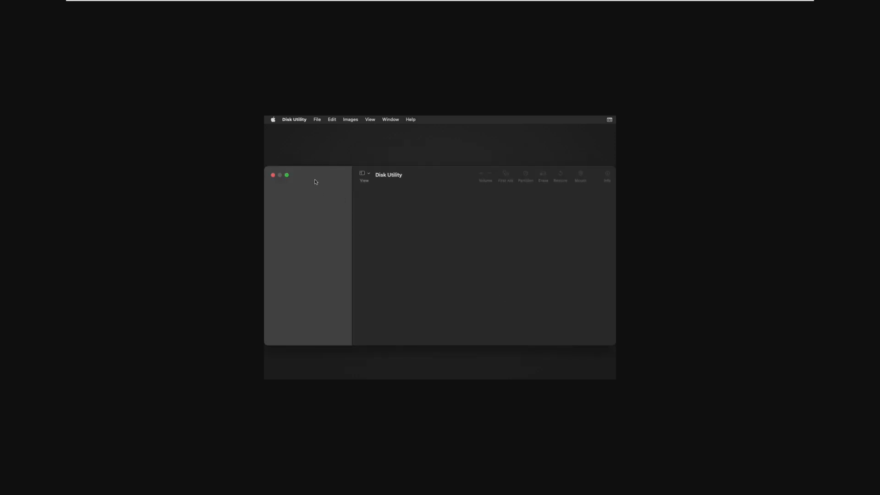
pyautogui.moveTo(314, 177); pyautogui.dragTo(367, 177)
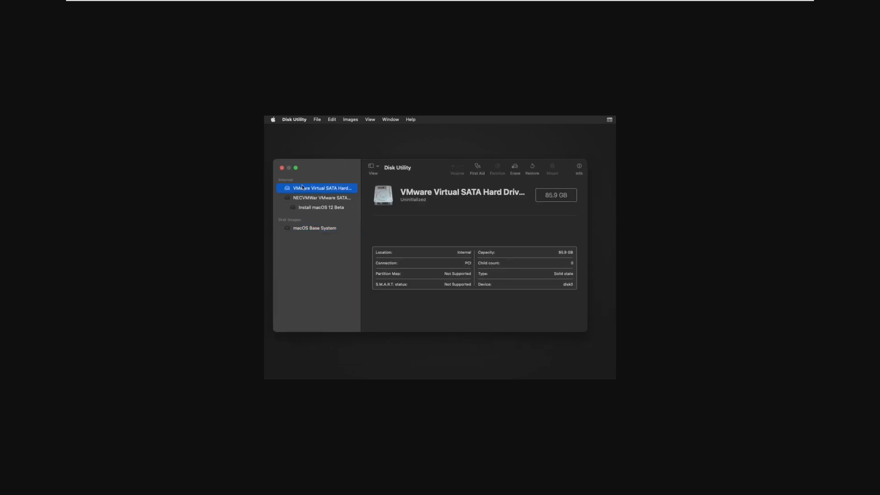
pyautogui.moveTo(475, 214)
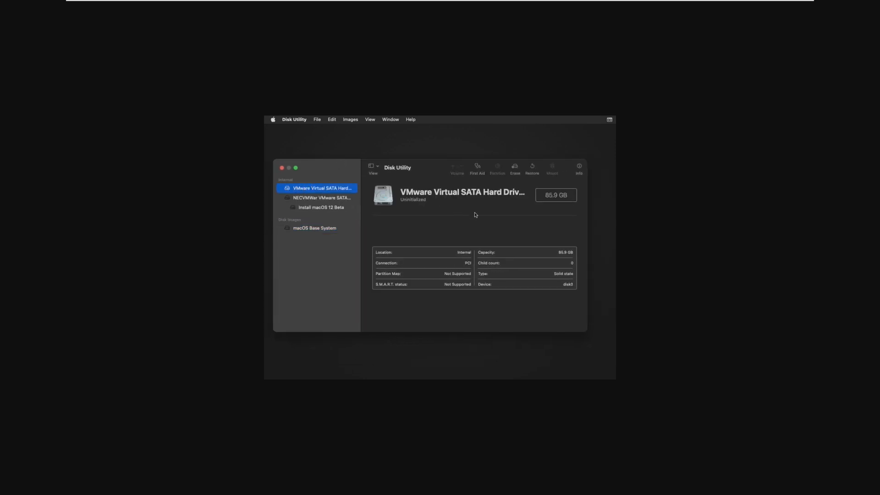
# Erase the VMware Virtual SATA drive as 'Macintosh SSD' in Mac OS Extended (Journaled) and finish.
pyautogui.click(514, 167)
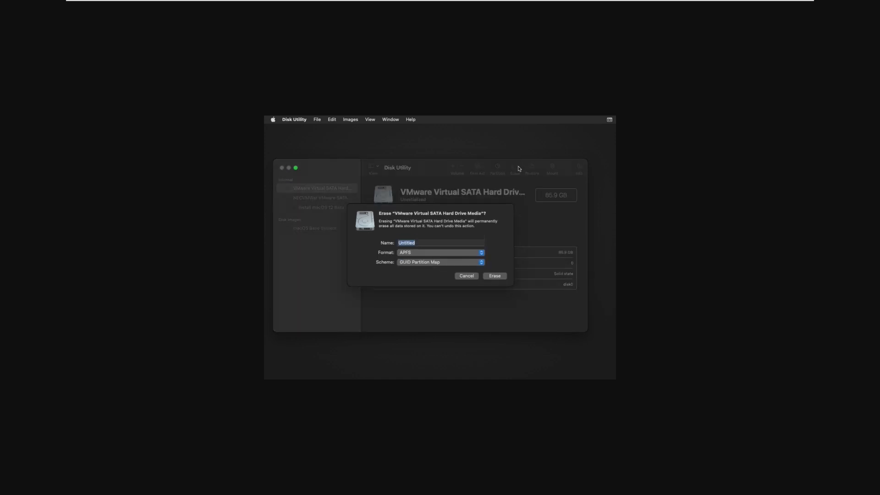
pyautogui.click(440, 242)
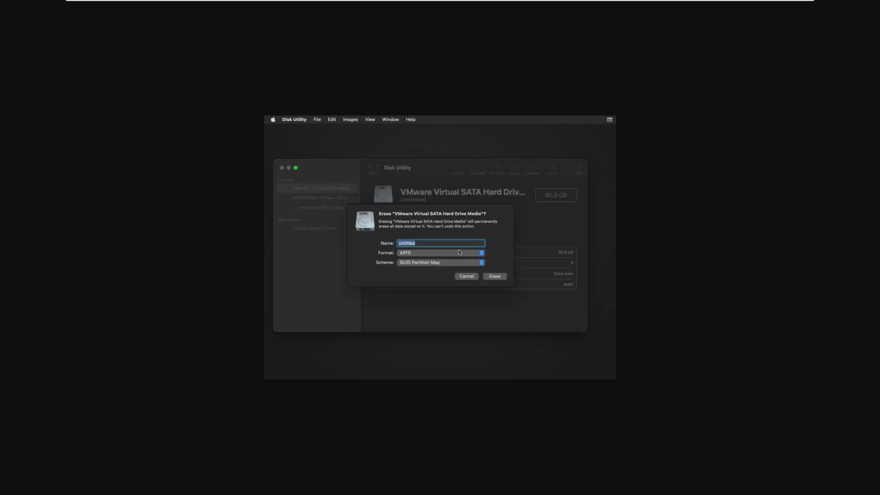
pyautogui.write('Macintohs')
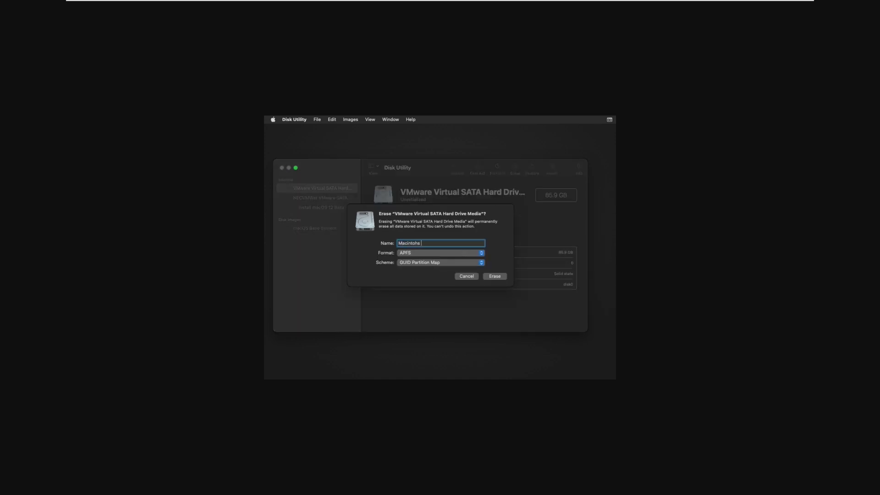
pyautogui.write('Macintosh SSD')
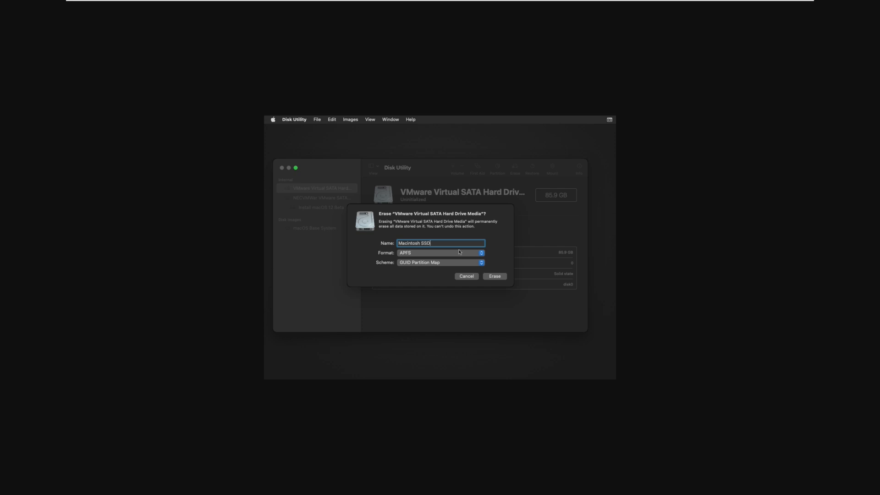
pyautogui.click(439, 253)
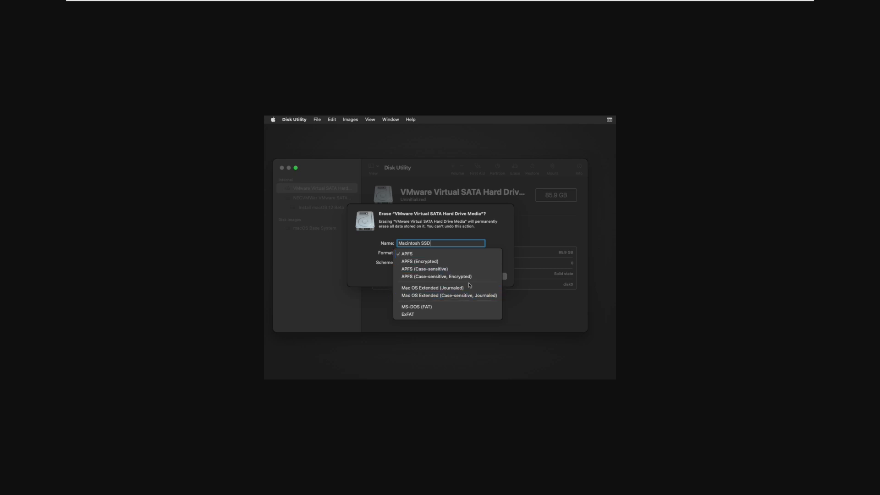
pyautogui.click(432, 288)
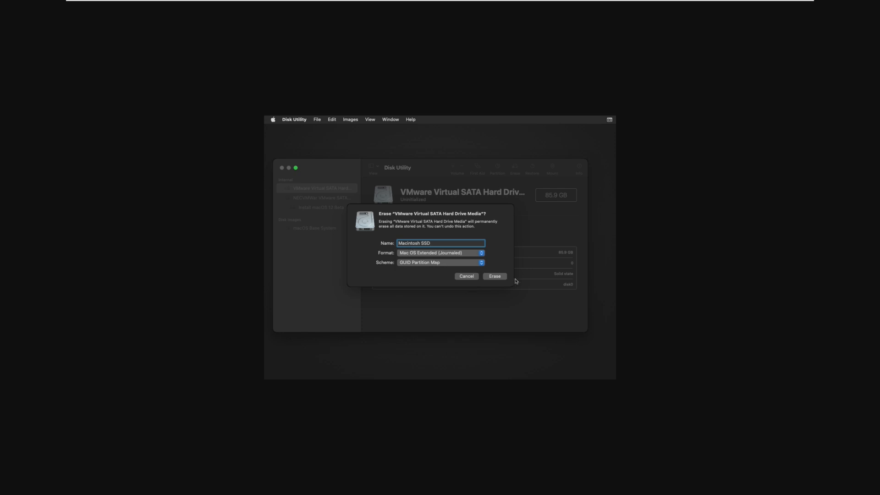
pyautogui.click(494, 276)
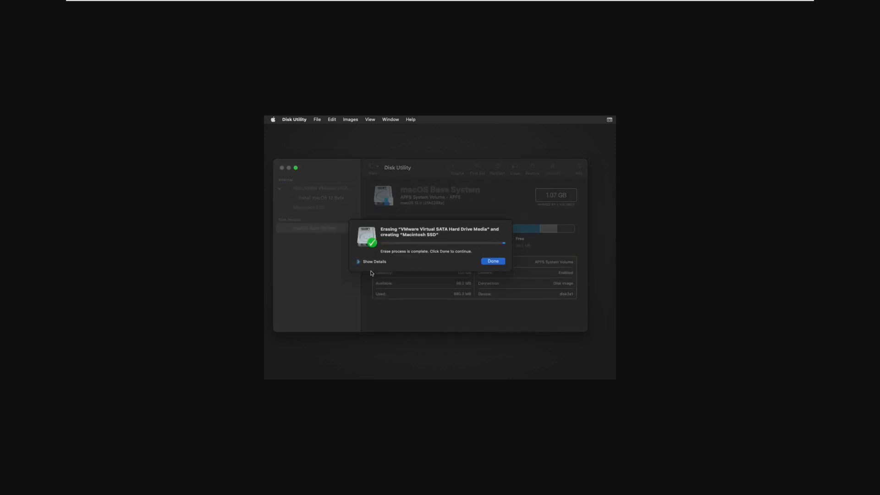
pyautogui.click(491, 261)
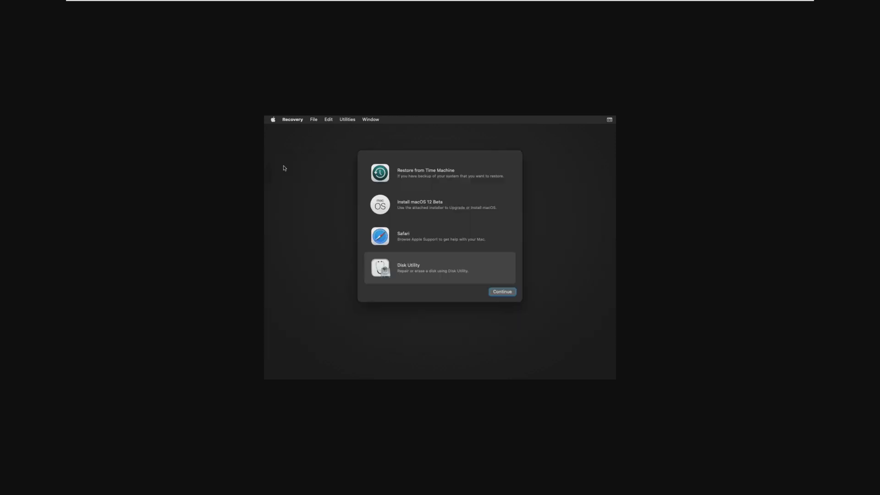
# Start Install macOS 12 Beta and agree to the software license terms.
pyautogui.click(439, 204)
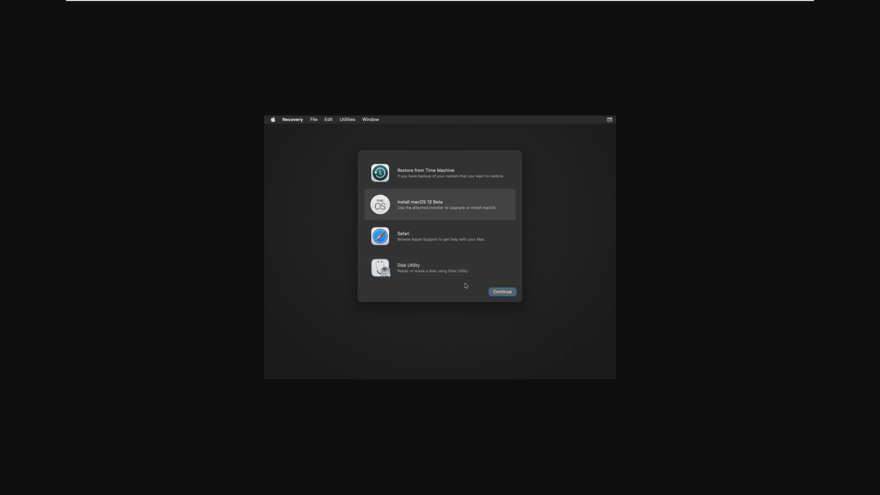
pyautogui.click(502, 291)
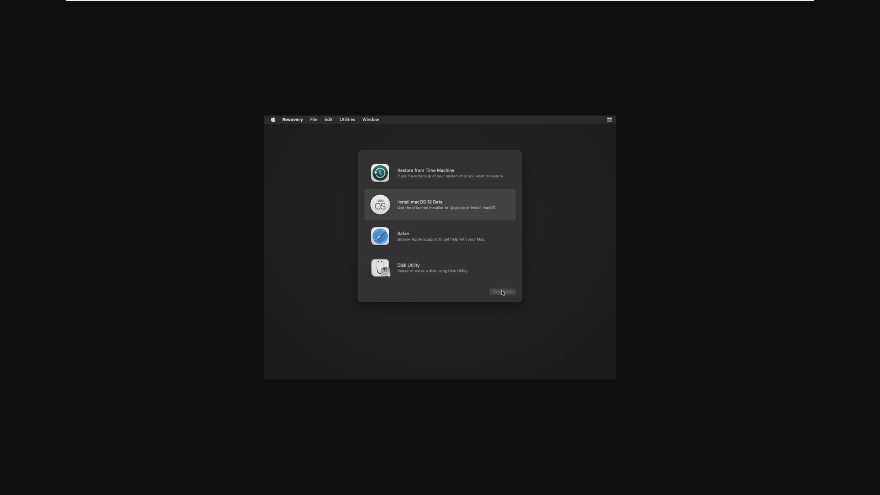
pyautogui.click(501, 292)
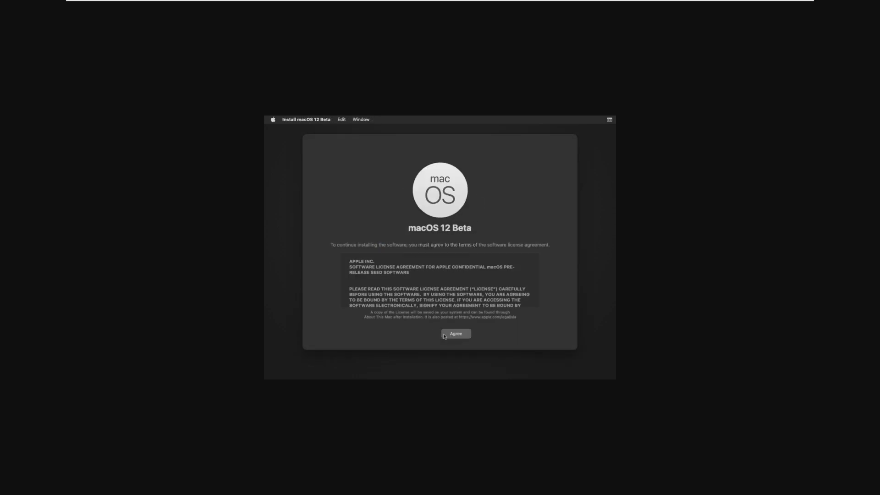
pyautogui.click(455, 334)
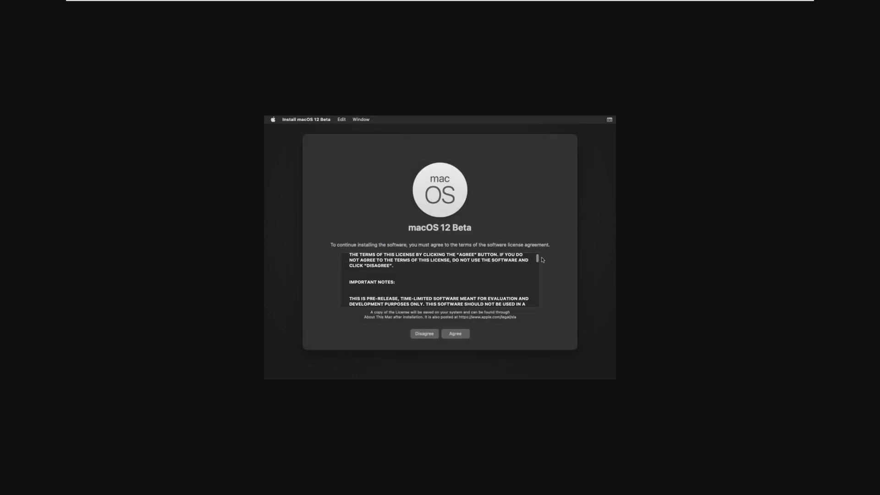
pyautogui.scroll(-3)
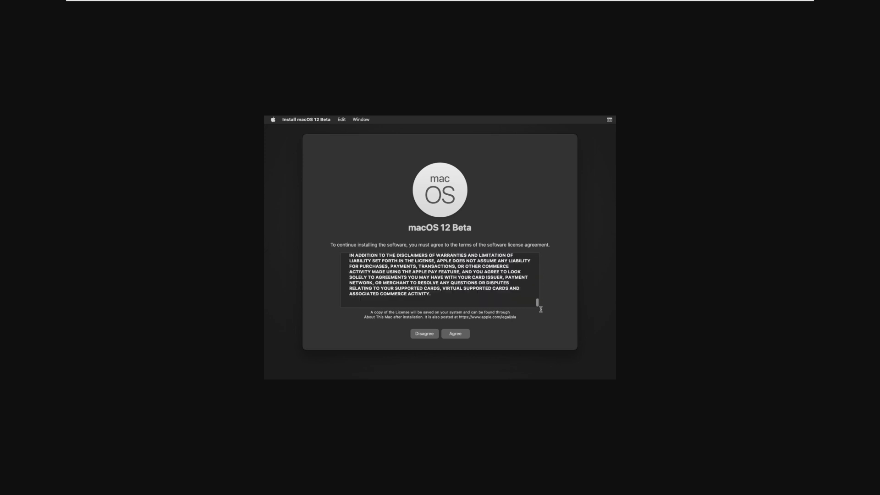
pyautogui.click(456, 334)
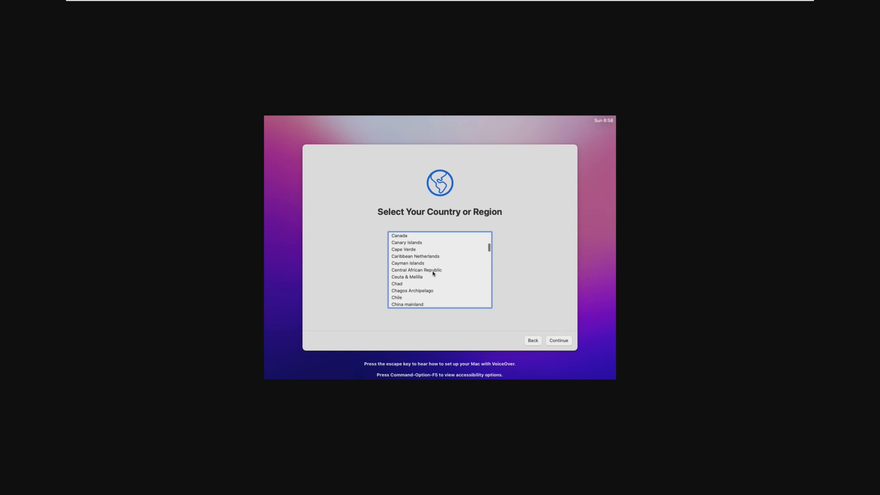
# Skip Accessibility setup with Not Now, reaching the How Do You Connect screen.
pyautogui.scroll(-3)
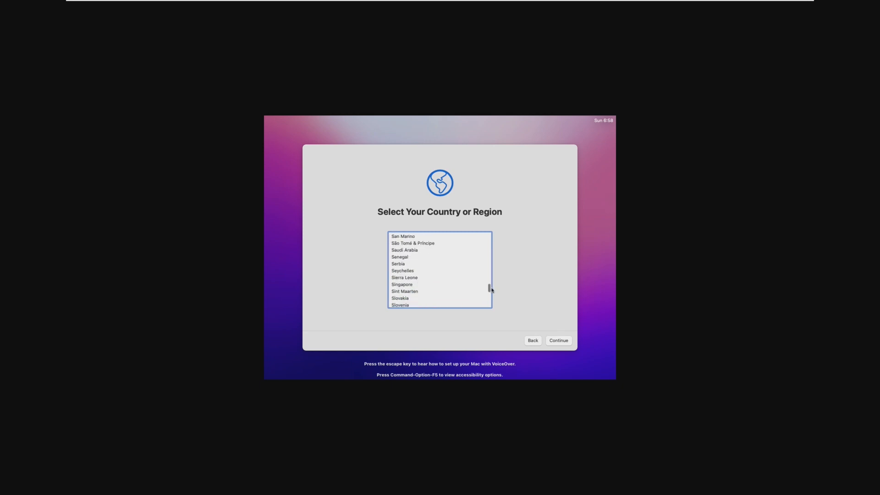
pyautogui.scroll(-3)
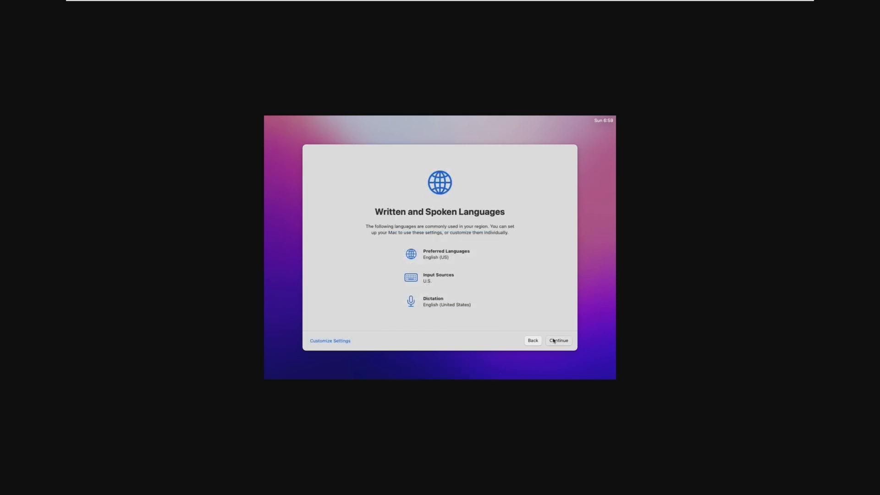
pyautogui.click(558, 341)
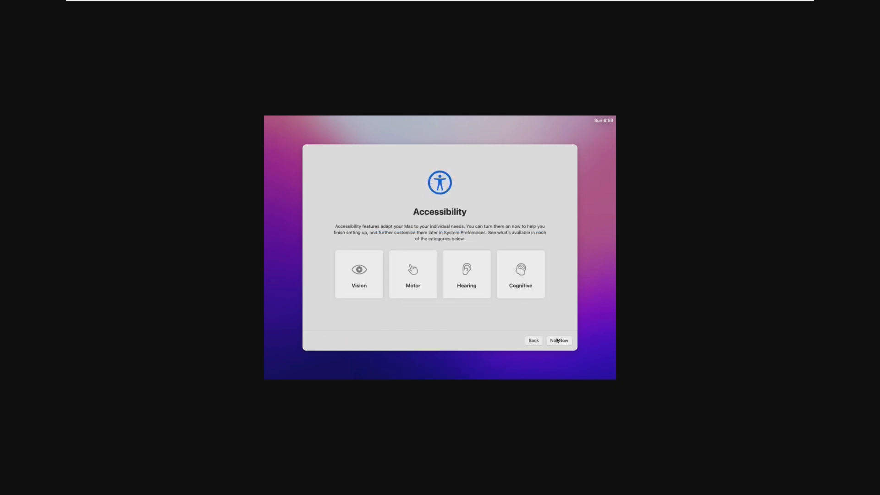
pyautogui.click(558, 340)
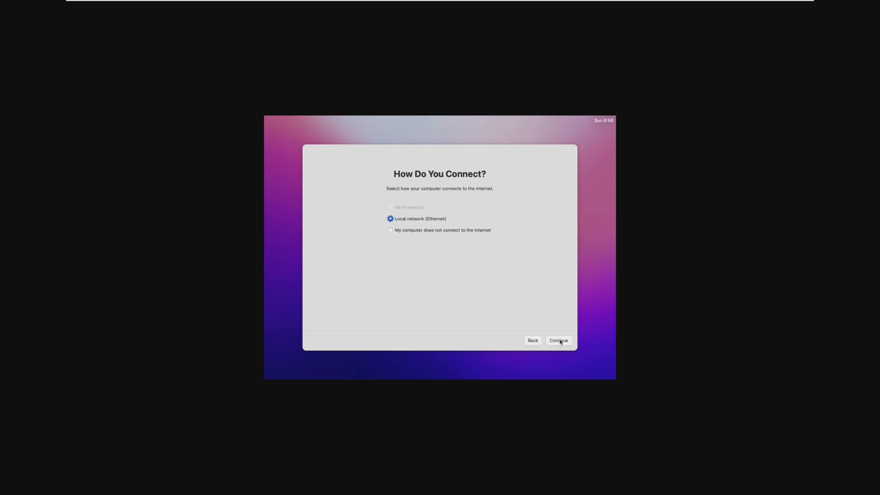
# Accept the local Ethernet DHCP connection and adjust the VM's network adapter settings.
pyautogui.click(558, 340)
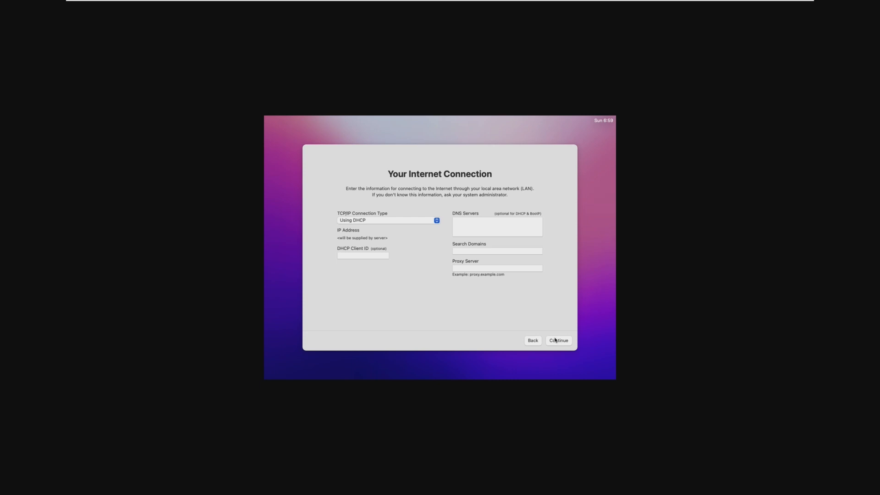
pyautogui.click(558, 340)
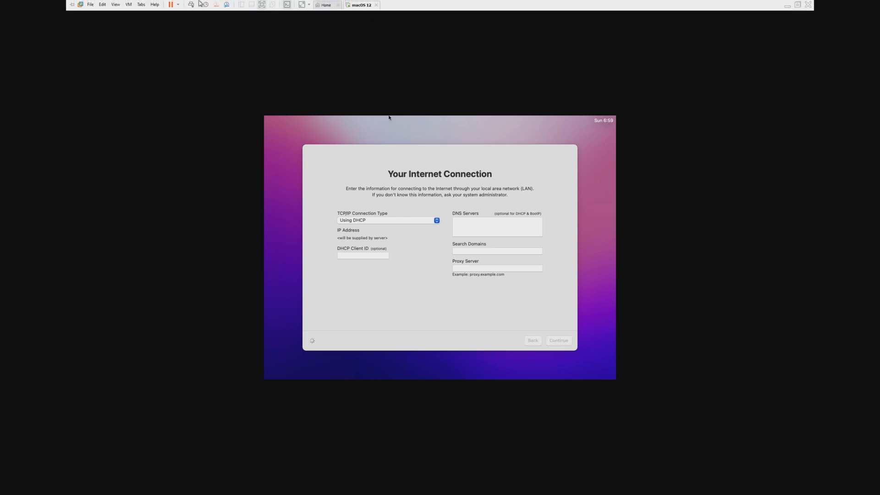
pyautogui.click(128, 4)
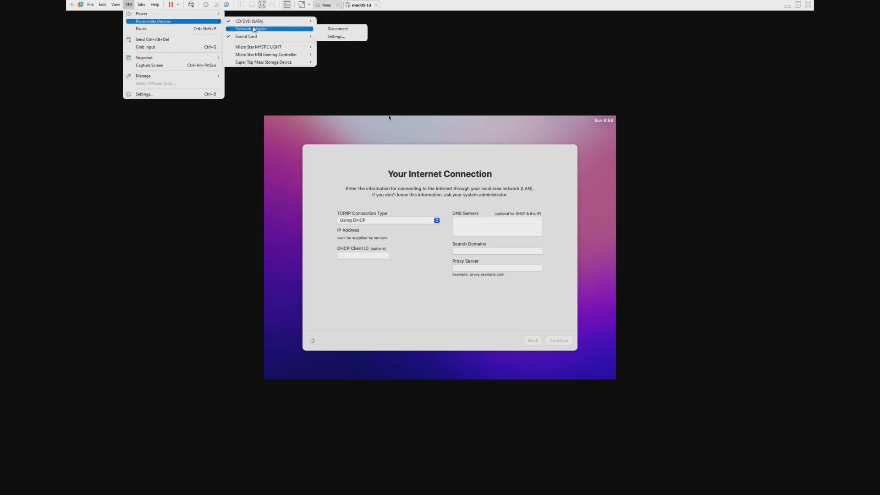
pyautogui.moveTo(335, 37)
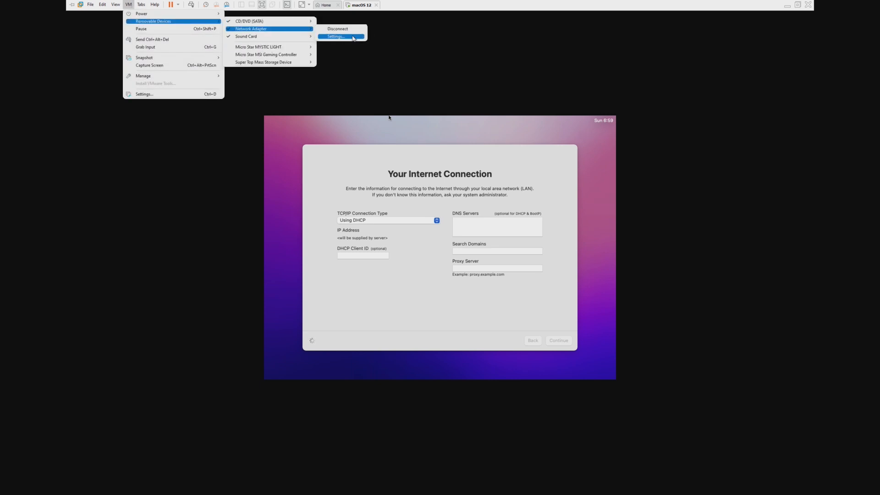
pyautogui.click(335, 37)
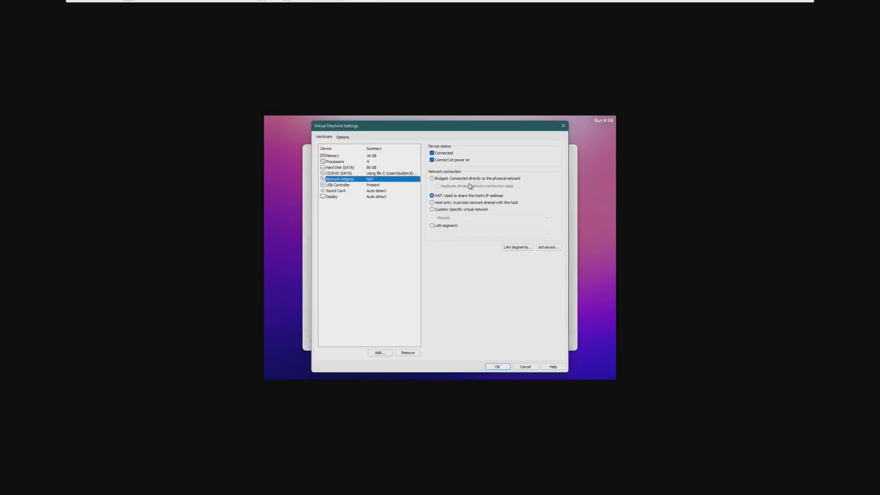
pyautogui.click(431, 179)
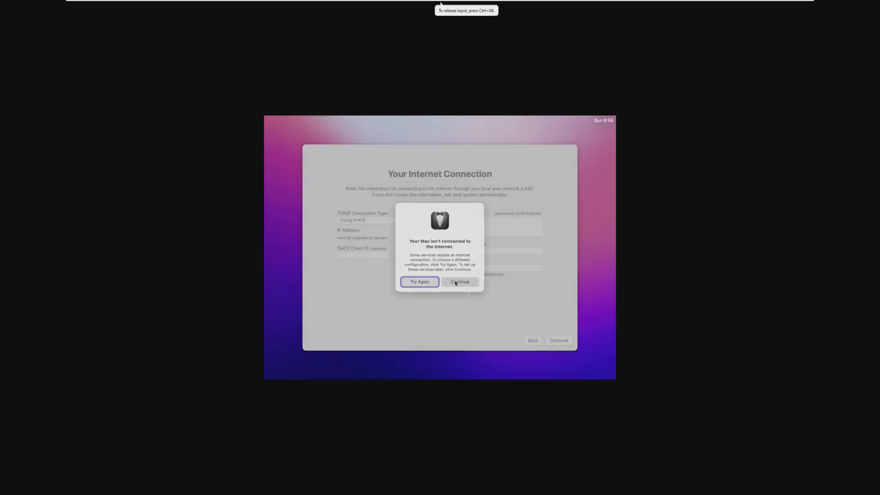
# Retry the internet connection and continue past it to Migration Assistant.
pyautogui.click(458, 282)
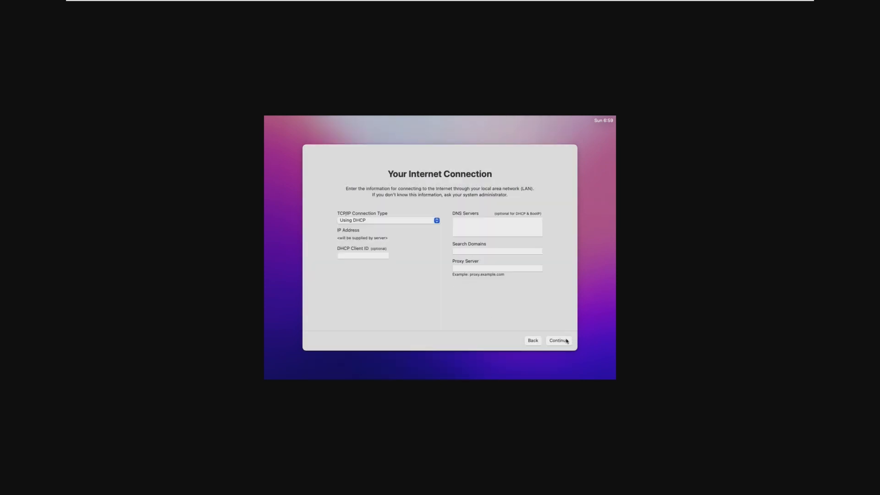
pyautogui.click(558, 341)
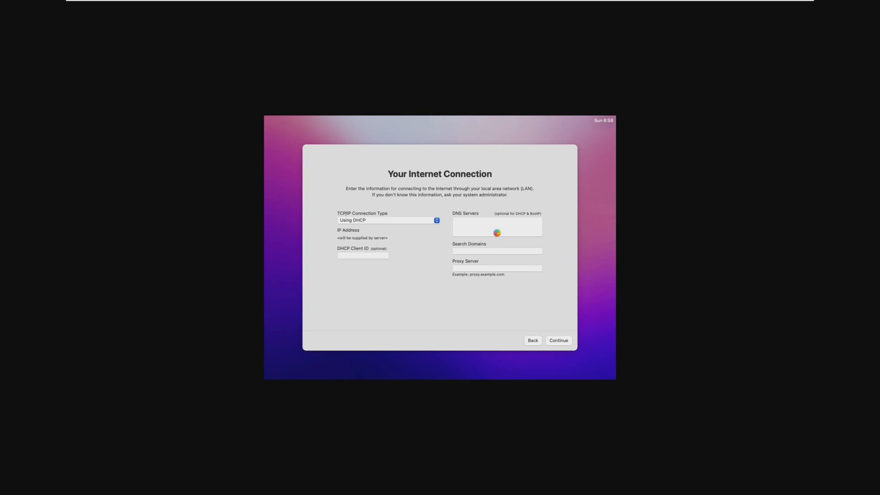
pyautogui.click(559, 341)
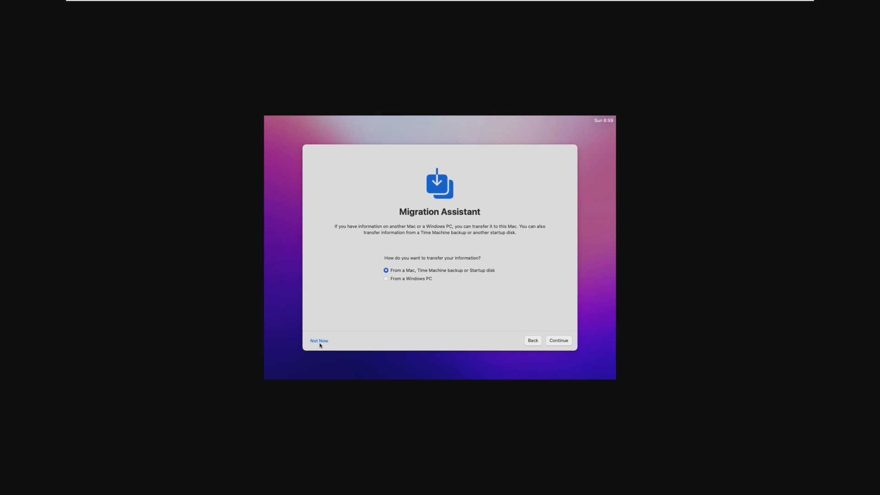
# Skip Migration Assistant and agree to the macOS license terms, reaching Create a Computer Account.
pyautogui.click(319, 341)
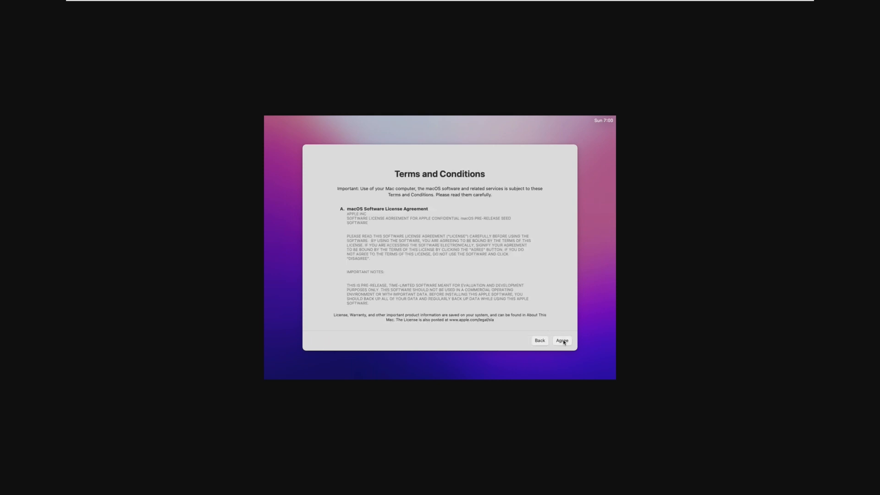
pyautogui.click(561, 340)
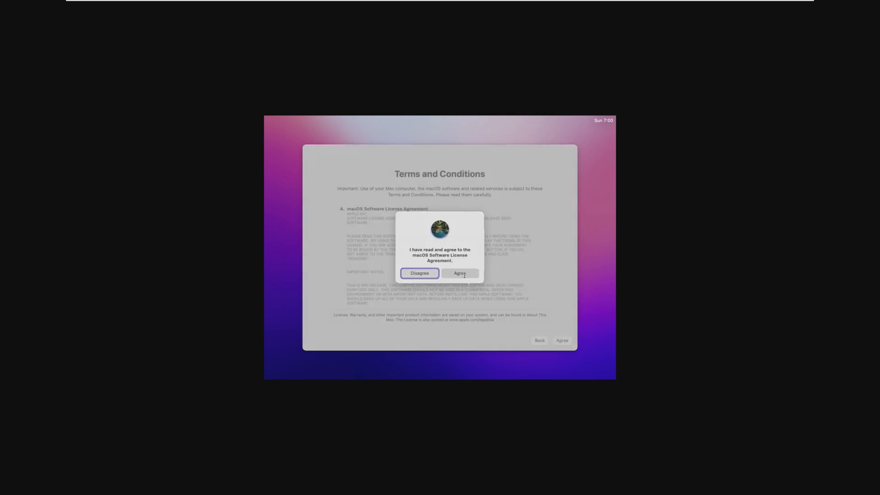
pyautogui.click(459, 273)
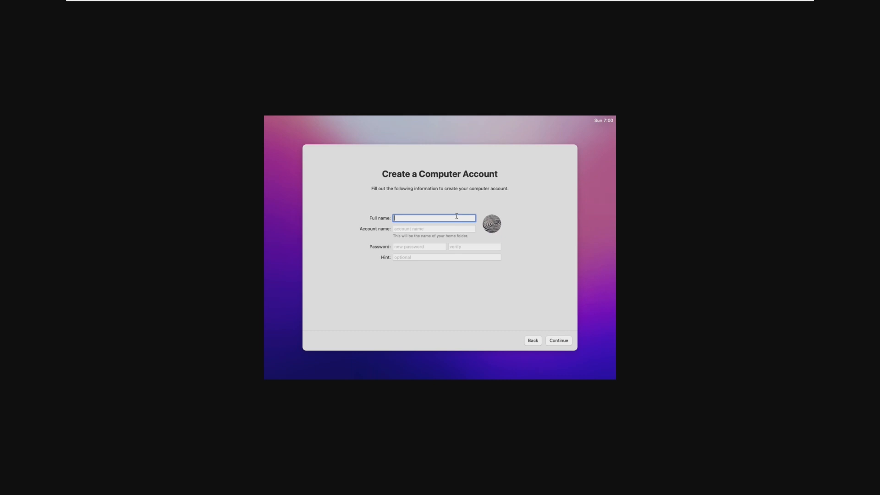
# Create a computer account with full name 'macOS' and continue to Make This Your New Mac.
pyautogui.write('macOS')
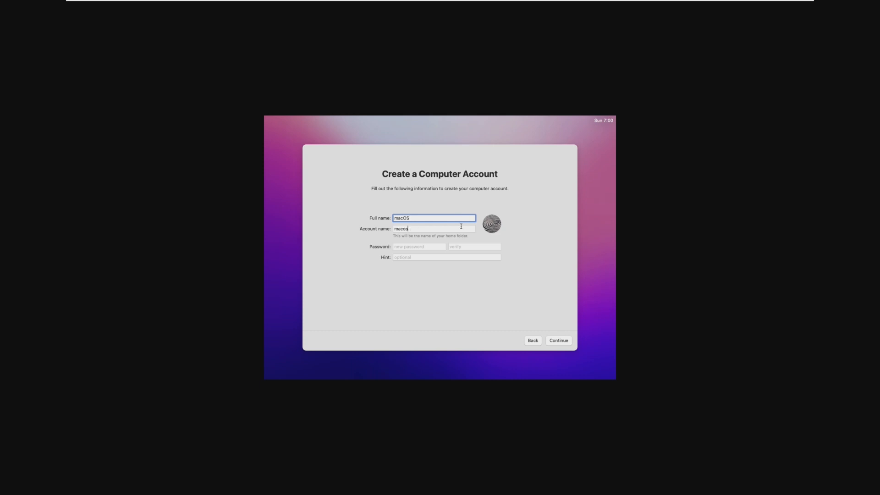
pyautogui.click(433, 228)
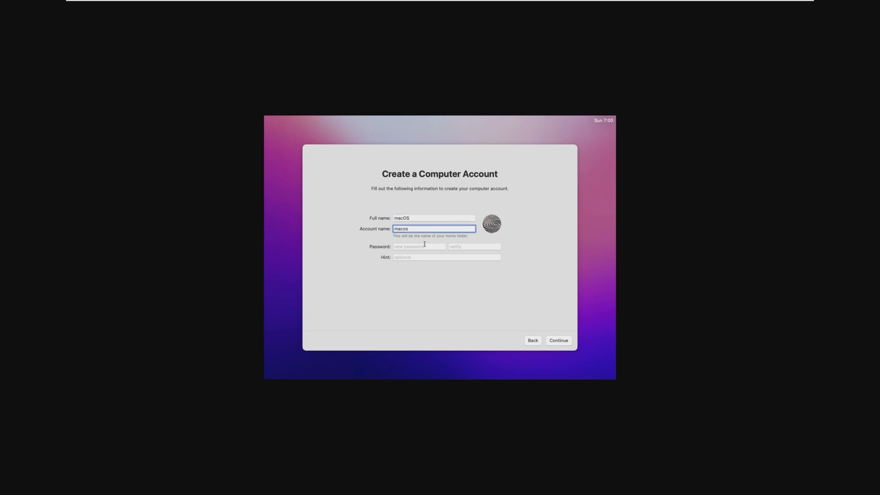
pyautogui.click(559, 340)
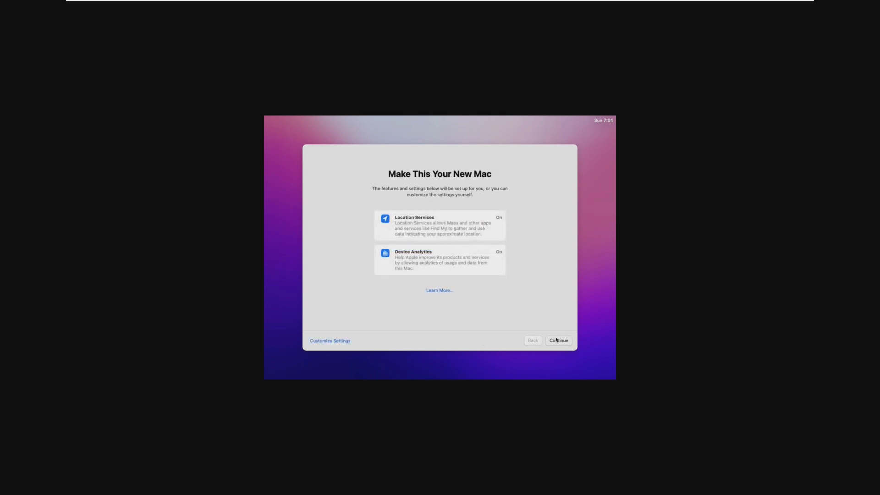
# Finish setup with default settings, Siri recordings not shared and Auto appearance, reaching the desktop.
pyautogui.click(559, 340)
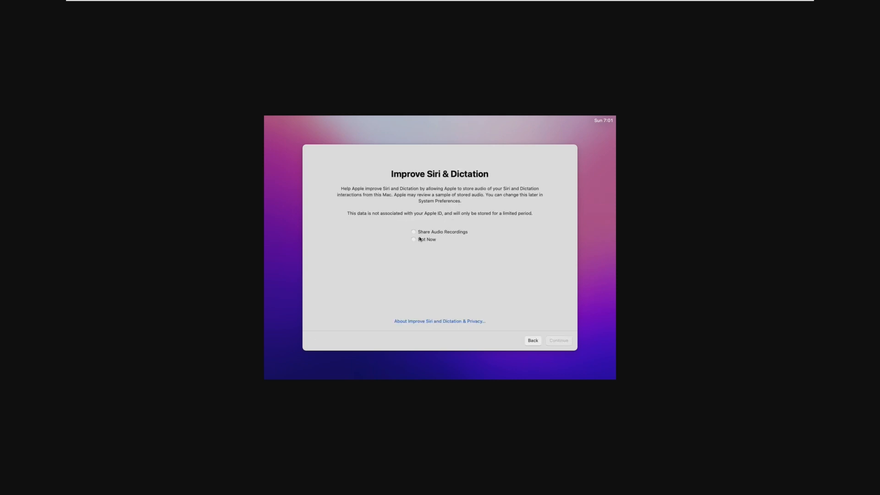
pyautogui.click(413, 239)
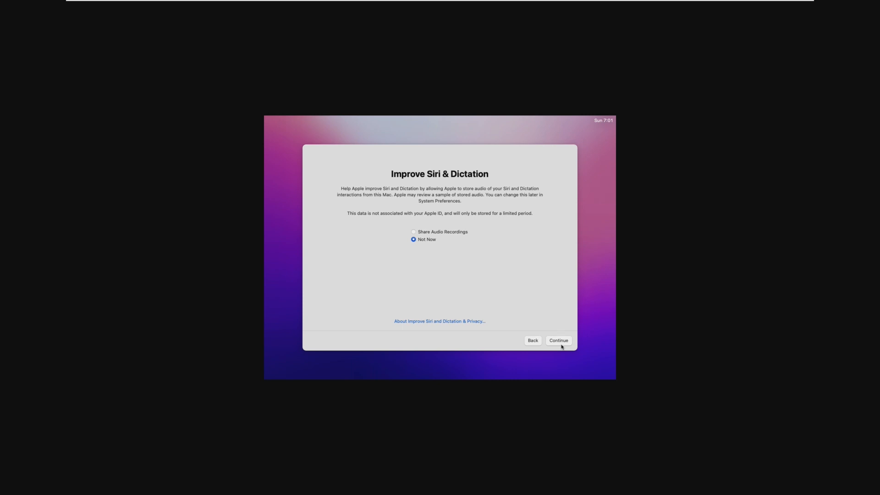
pyautogui.click(558, 340)
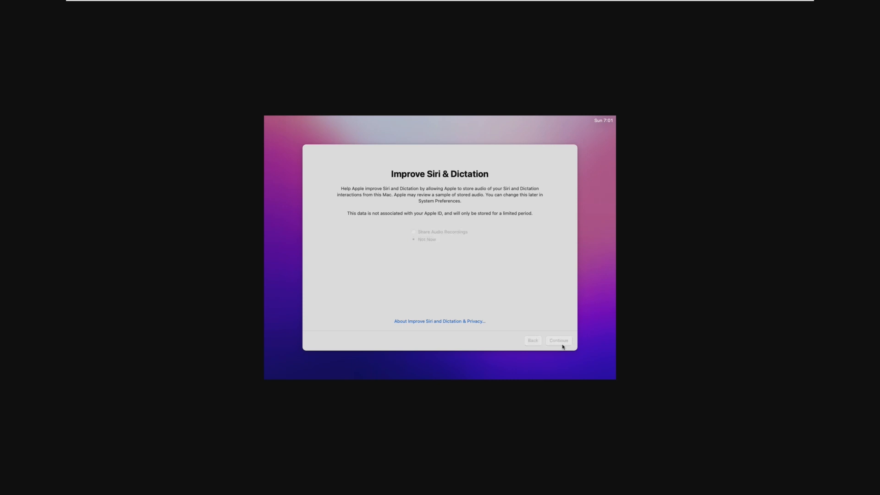
pyautogui.click(558, 340)
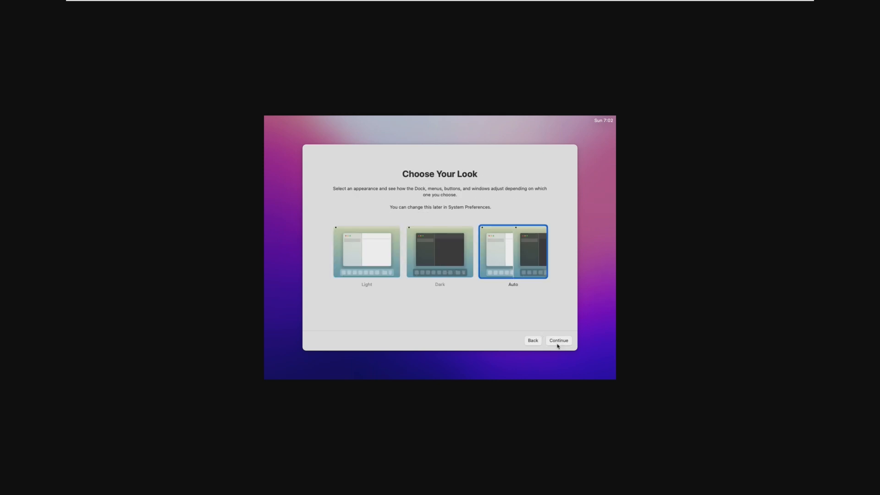
pyautogui.click(558, 340)
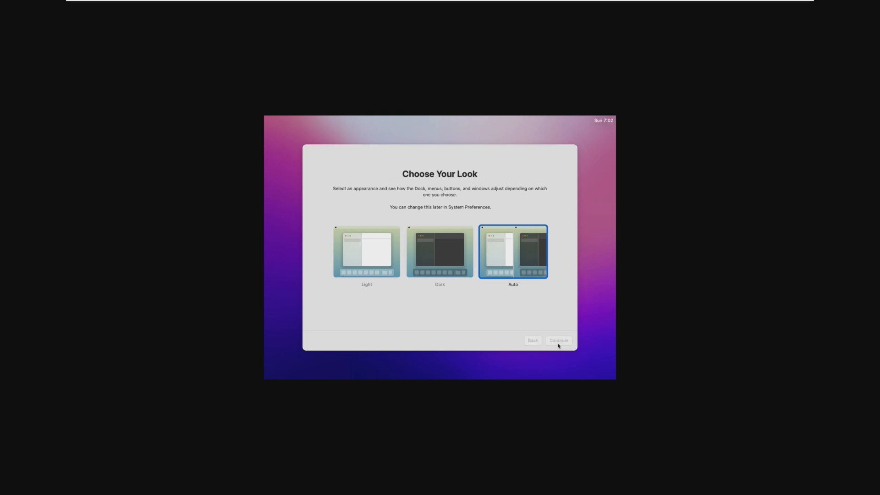
pyautogui.click(559, 340)
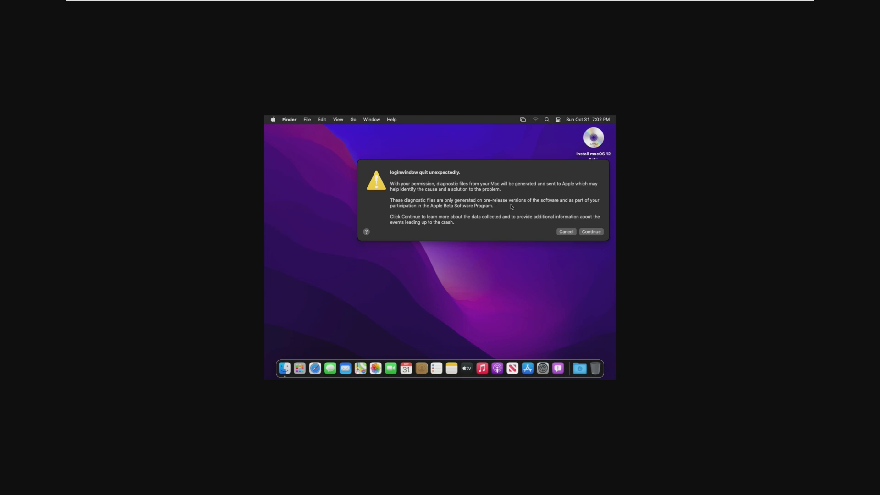
pyautogui.moveTo(447, 161)
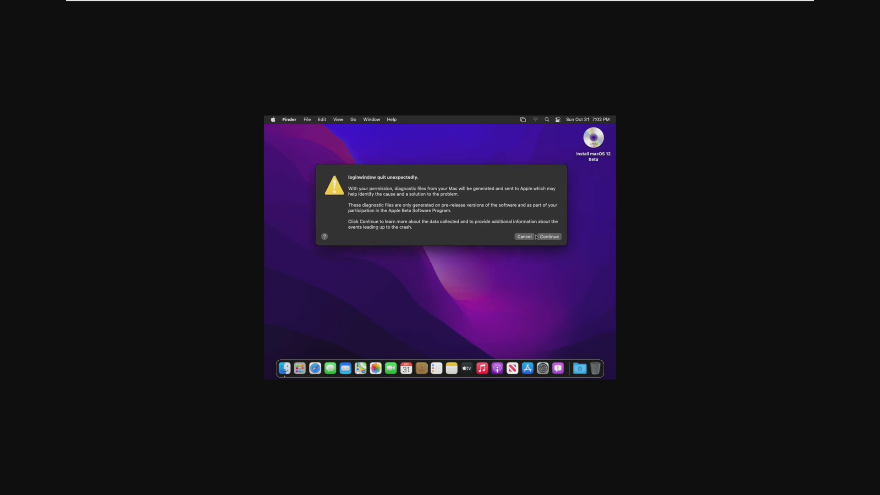
# Dismiss the loginwindow crash alert and open Virtual Machine Settings on the CD/DVD drive.
pyautogui.click(523, 237)
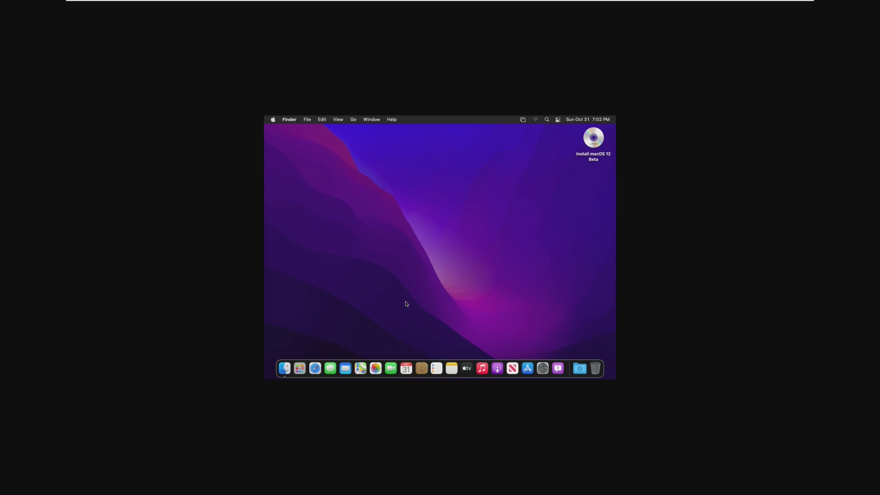
pyautogui.click(130, 5)
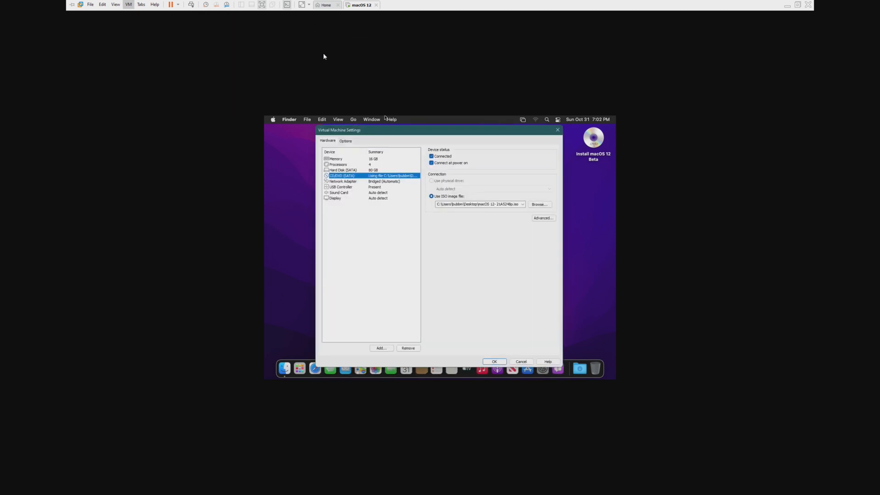
# Point the CD/DVD drive at the ISO in Program Files (x86) > VMware > VMware Workstation.
pyautogui.click(538, 204)
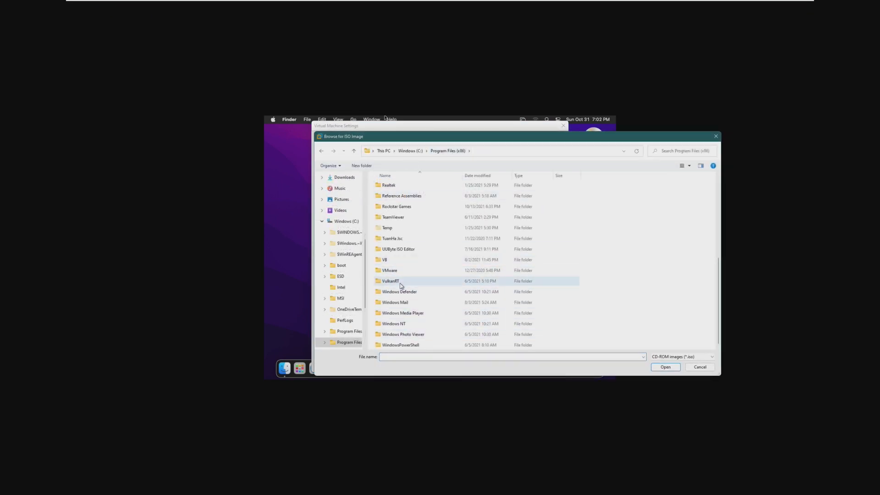
pyautogui.doubleClick(389, 269)
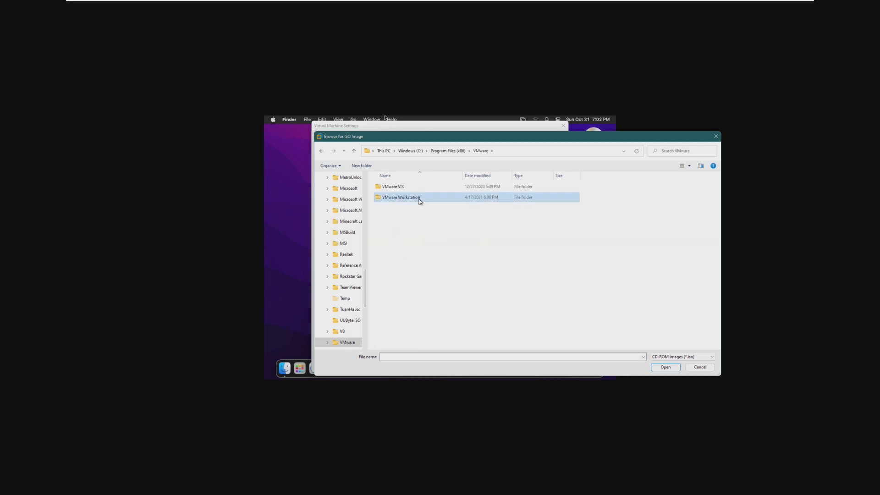
pyautogui.doubleClick(400, 197)
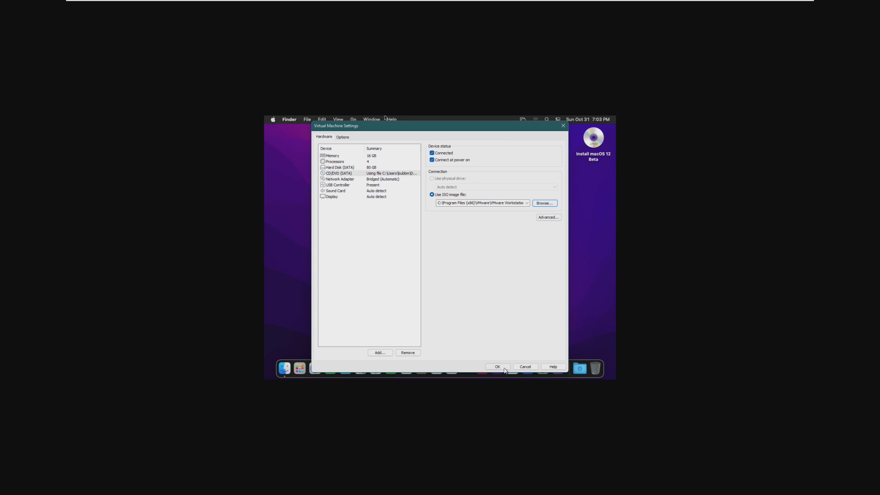
pyautogui.click(496, 366)
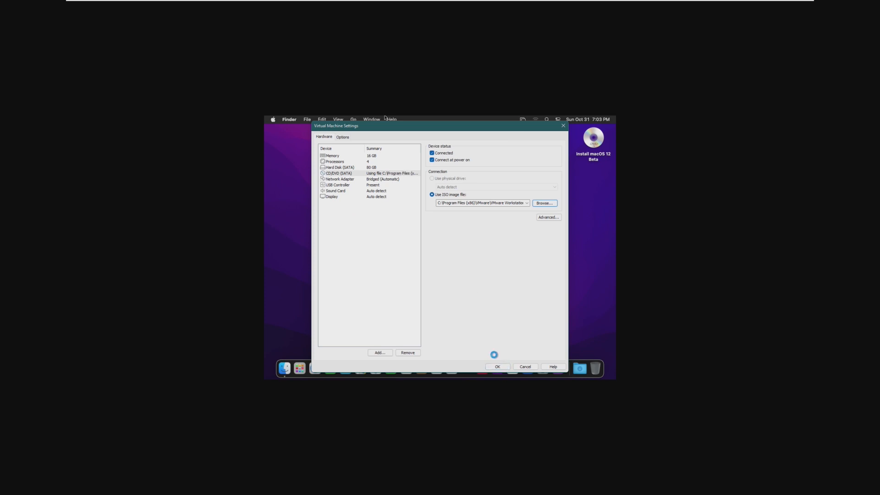
# Confirm the drive change, close settings and dismiss the connection failure message.
pyautogui.click(338, 173)
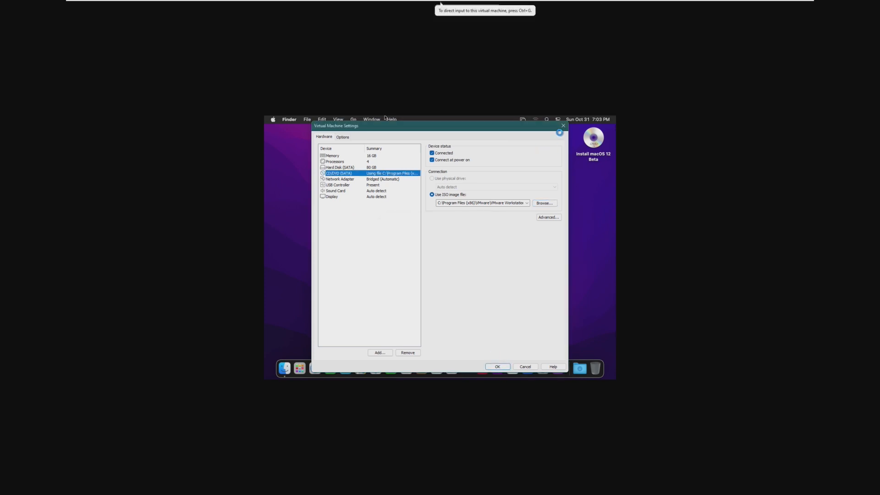
pyautogui.moveTo(336, 126); pyautogui.dragTo(156, 153)
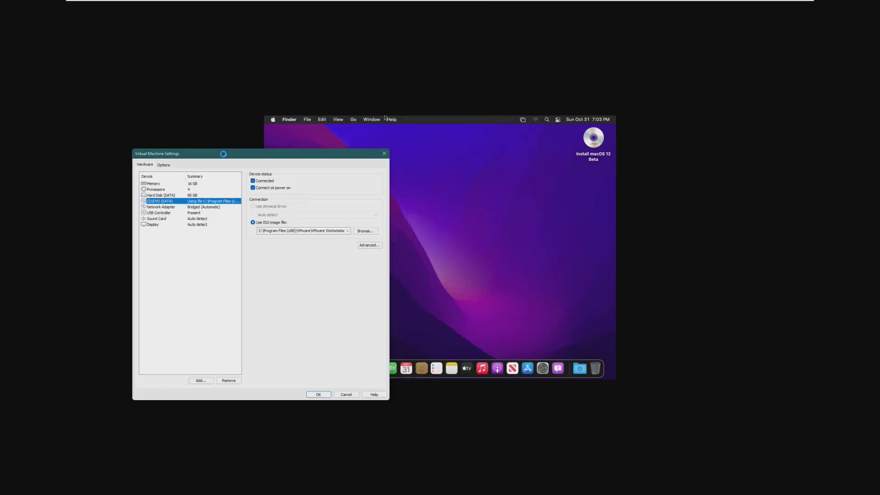
pyautogui.click(253, 181)
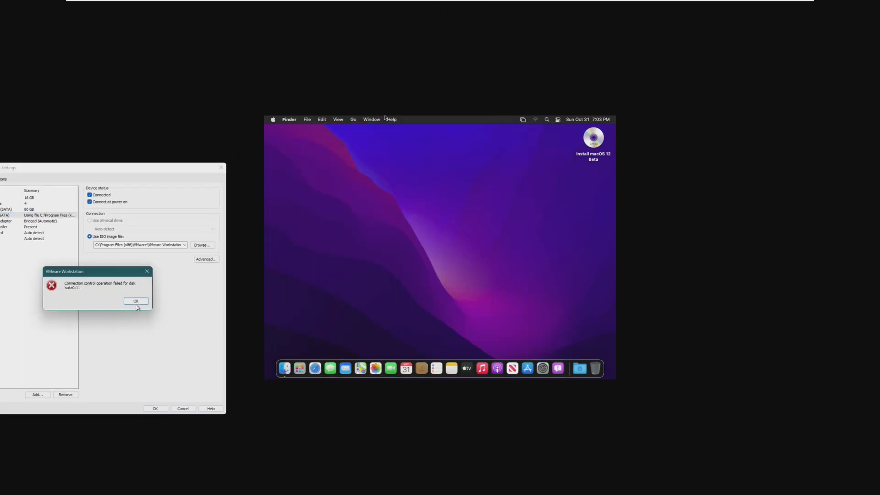
pyautogui.click(136, 301)
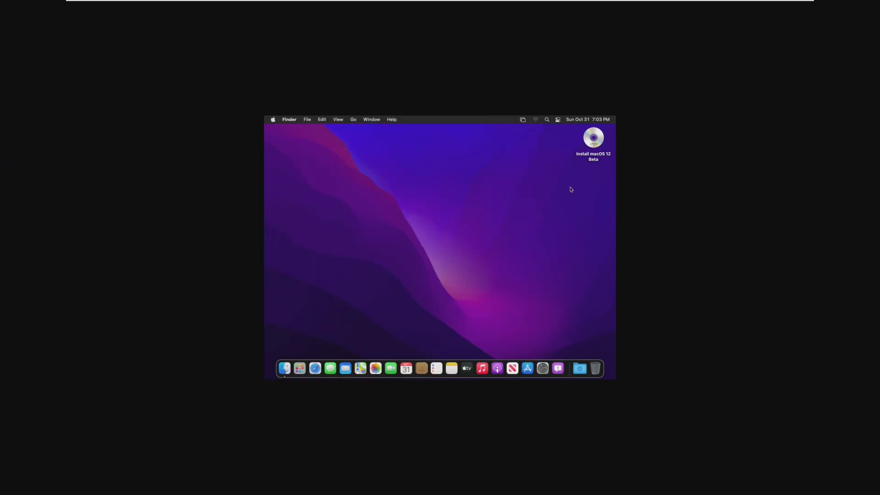
# Eject the Install macOS 12 Beta disc from the desktop.
pyautogui.rightClick(593, 137)
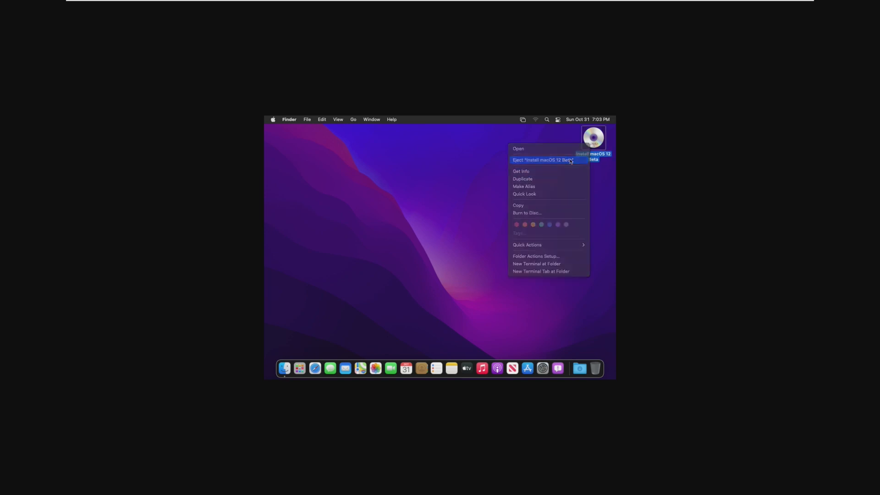
pyautogui.click(541, 159)
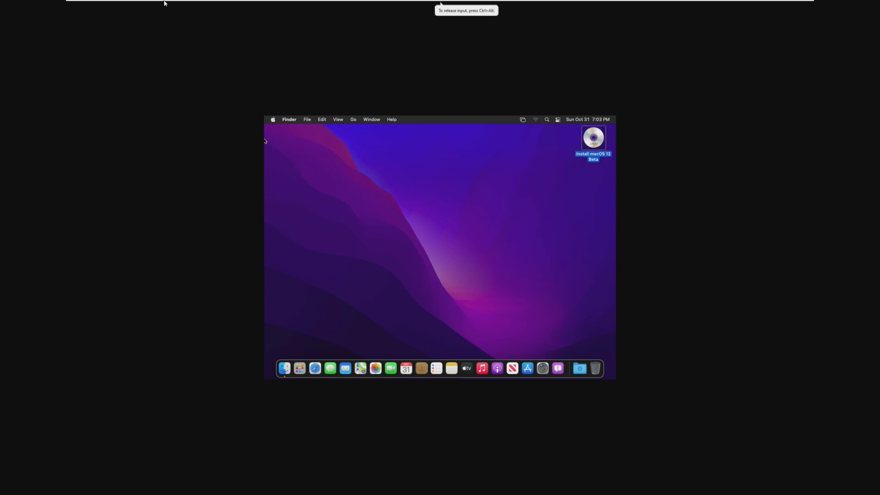
pyautogui.click(502, 241)
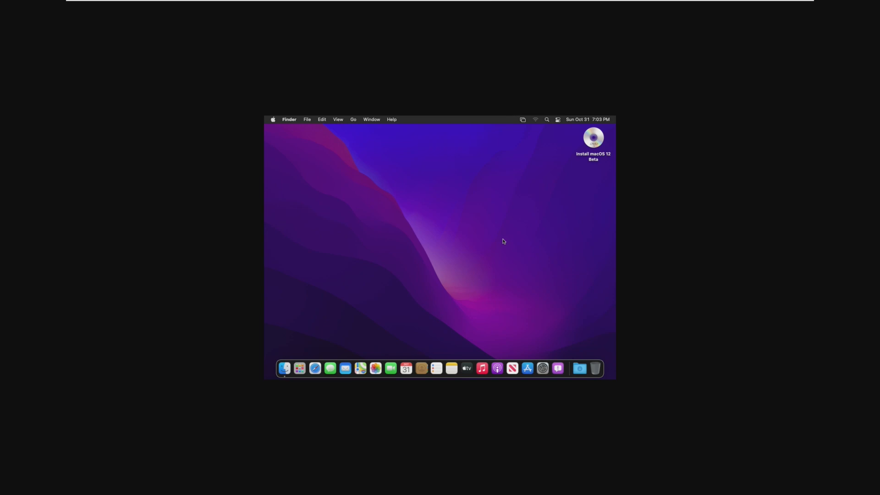
pyautogui.click(128, 4)
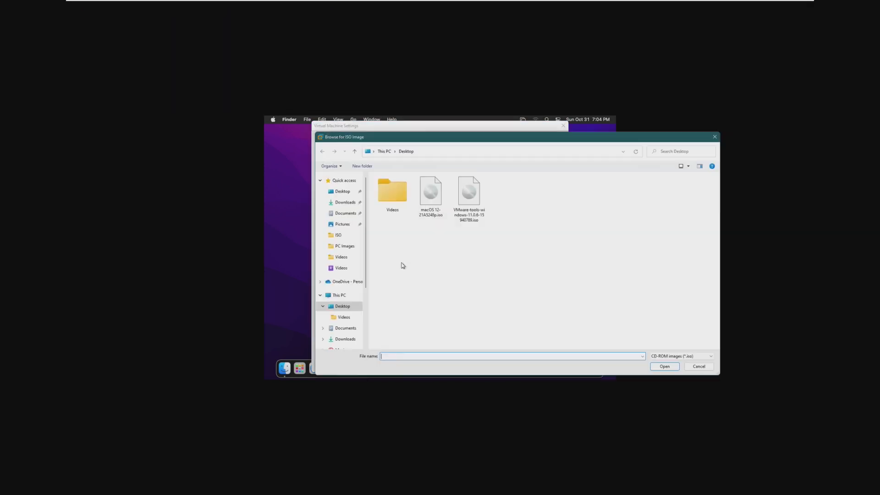
pyautogui.click(698, 365)
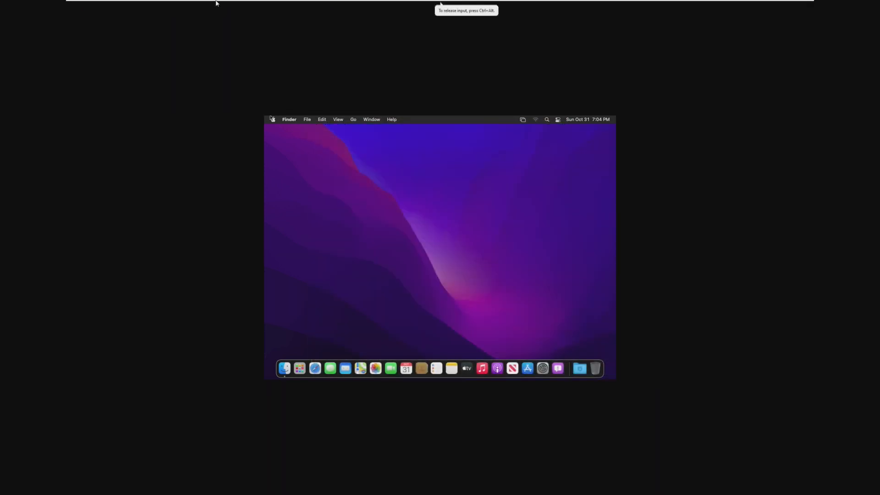
# Connect the VMware Tools CD via VM > Removable Devices so its window opens.
pyautogui.click(128, 3)
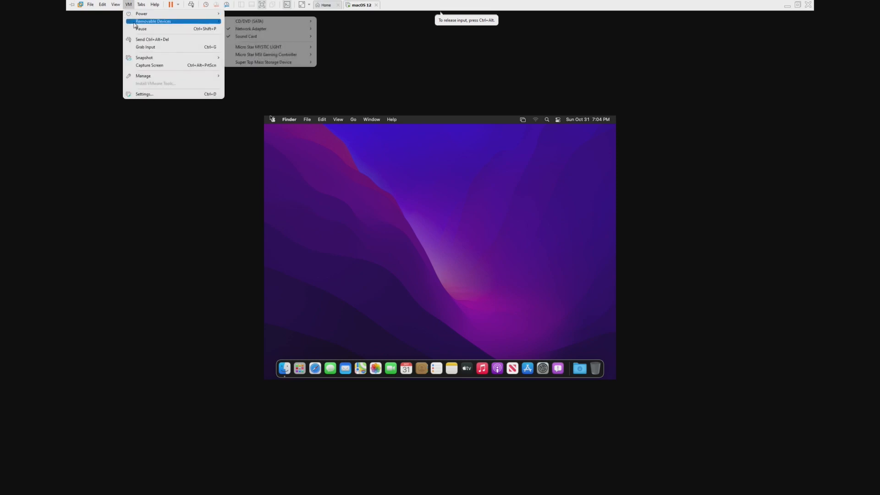
pyautogui.click(385, 330)
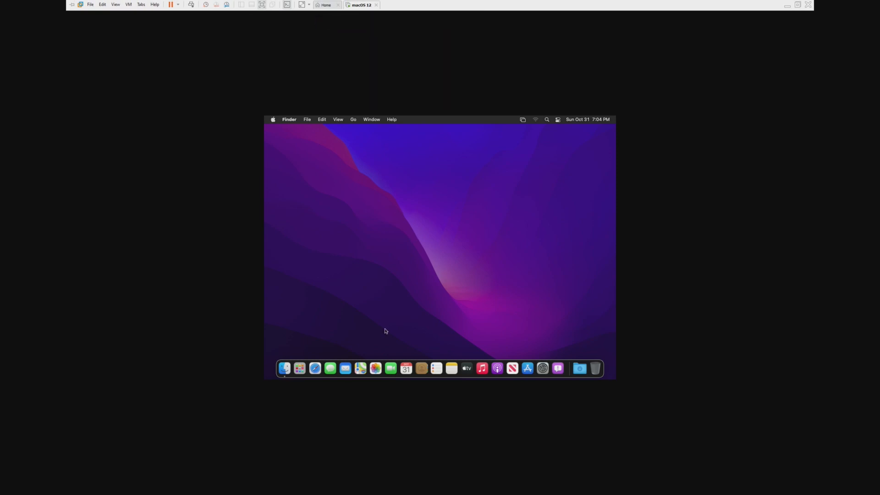
pyautogui.click(299, 368)
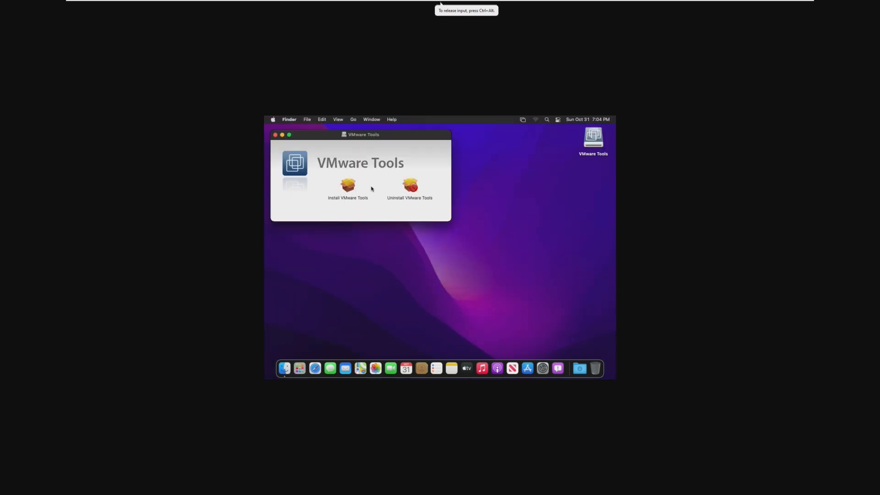
# Run Install VMware Tools, authorizing the installation with the account password.
pyautogui.click(347, 185)
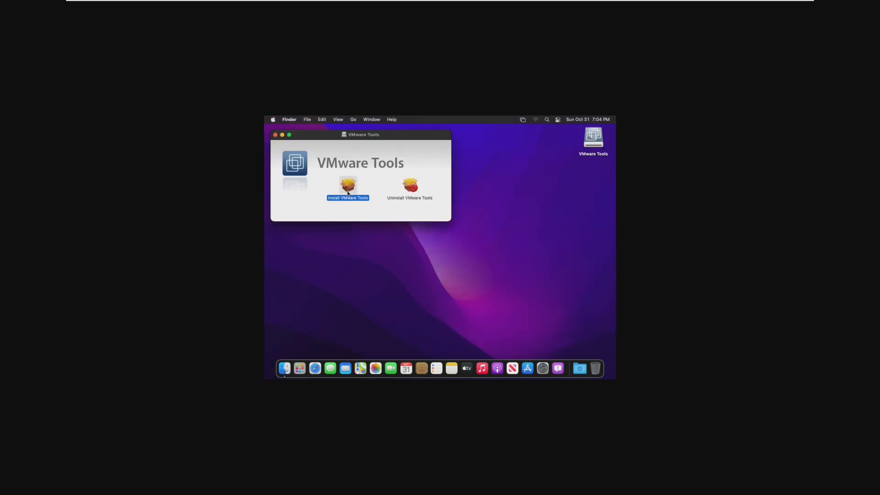
pyautogui.doubleClick(348, 186)
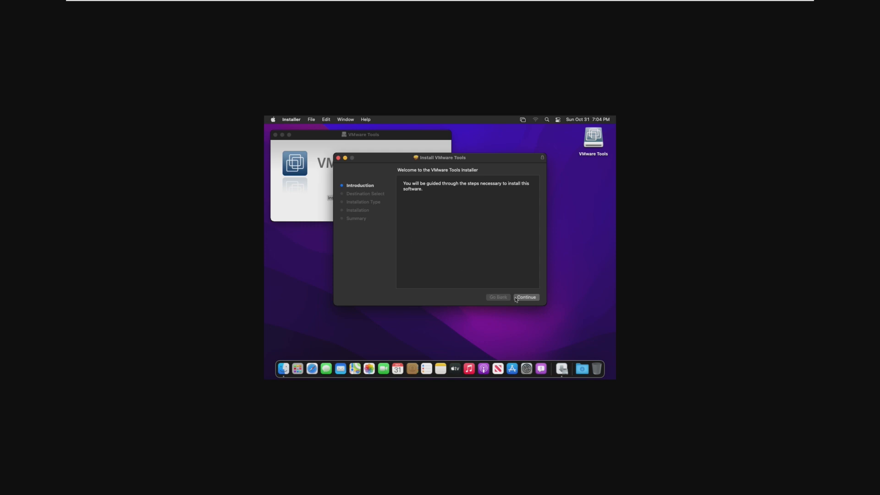
pyautogui.click(526, 297)
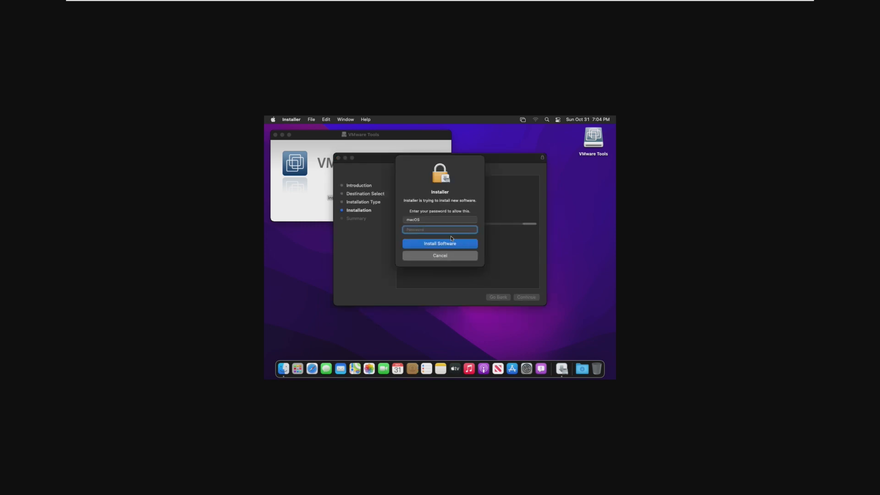
pyautogui.write('password')
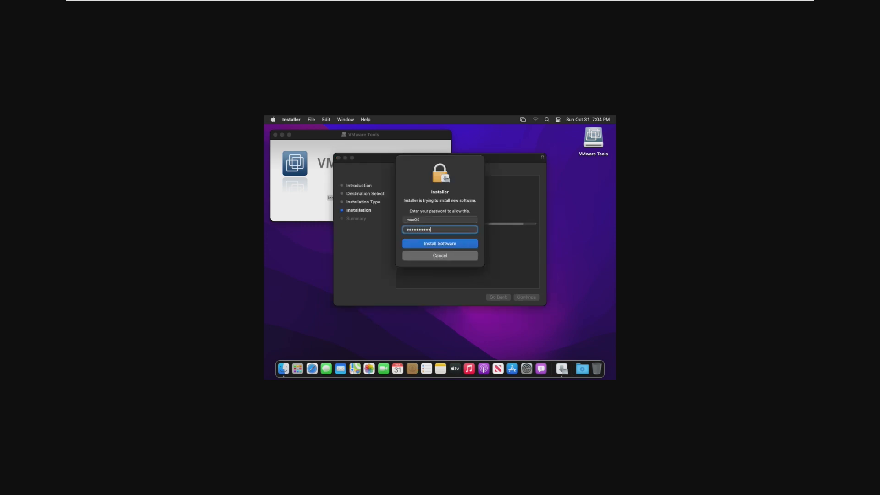
pyautogui.click(440, 244)
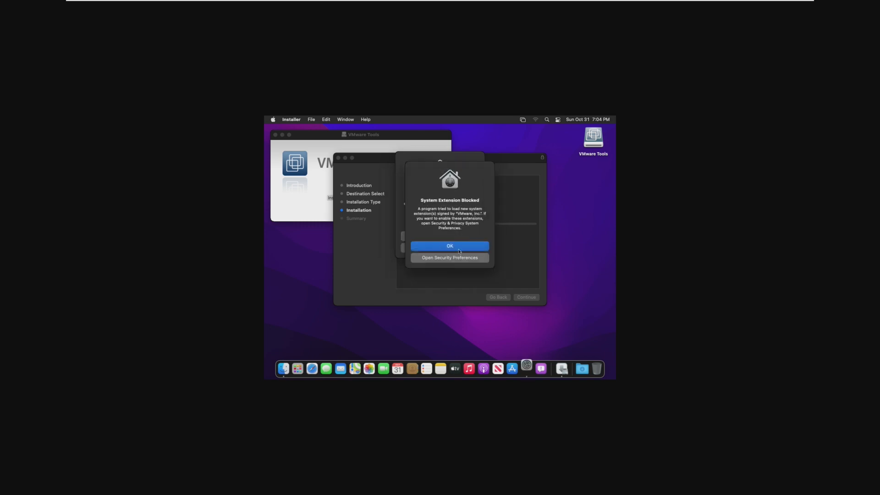
# Open Security & Privacy from the blocked-extension alert and unlock it with the password.
pyautogui.click(449, 258)
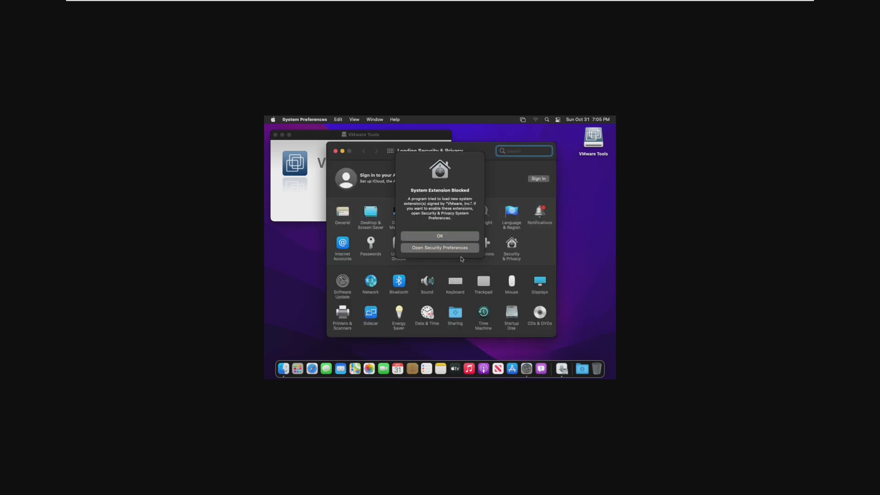
pyautogui.click(439, 247)
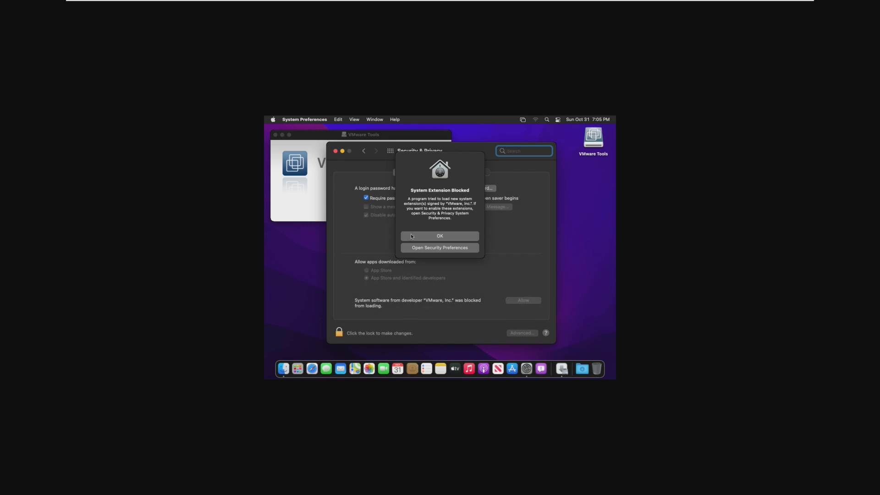
pyautogui.click(439, 236)
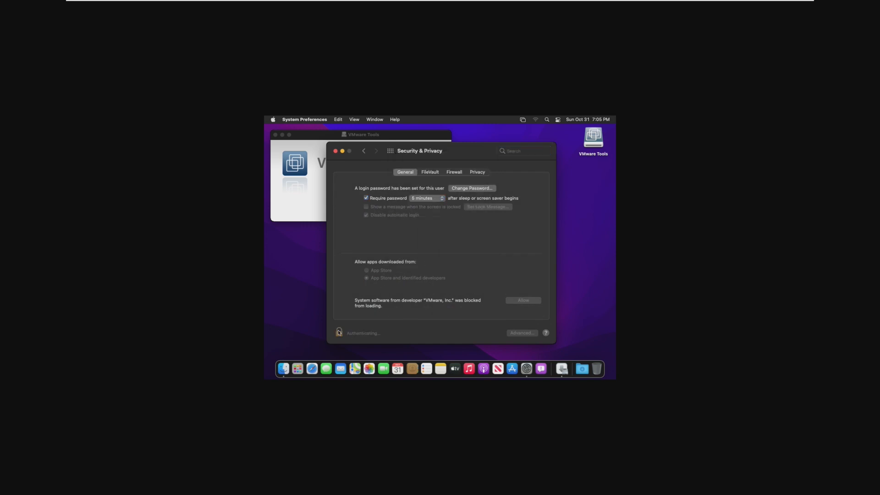
pyautogui.write('••••')
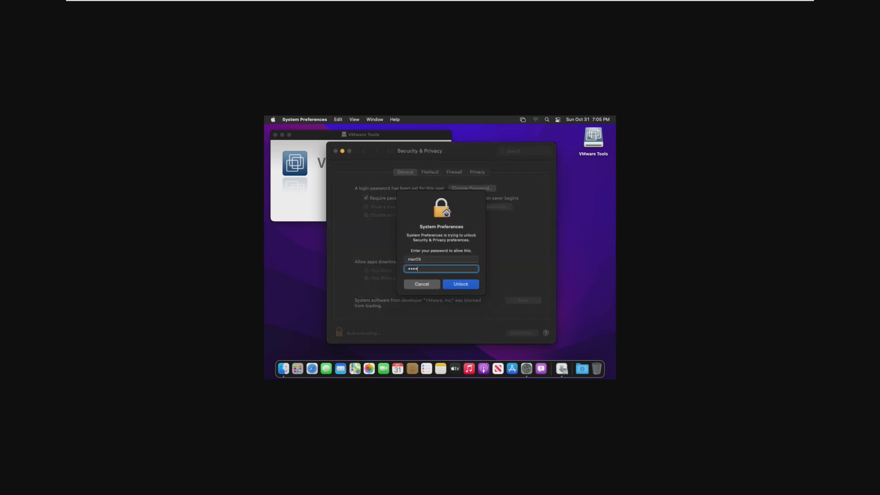
pyautogui.click(459, 284)
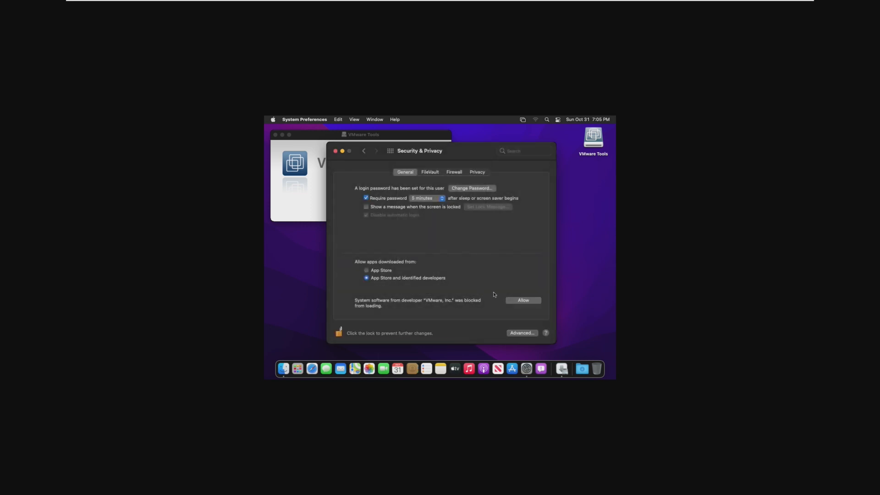
# Allow VMware's system software to load and request a restart.
pyautogui.click(522, 299)
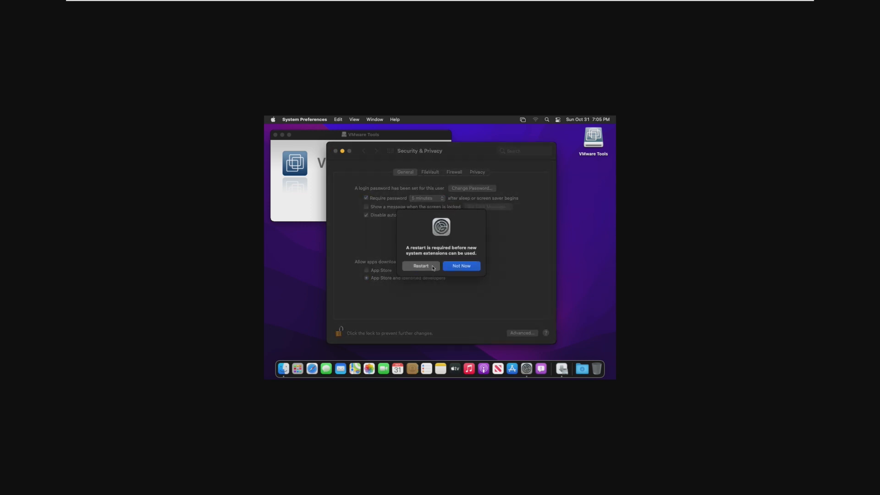
pyautogui.click(421, 266)
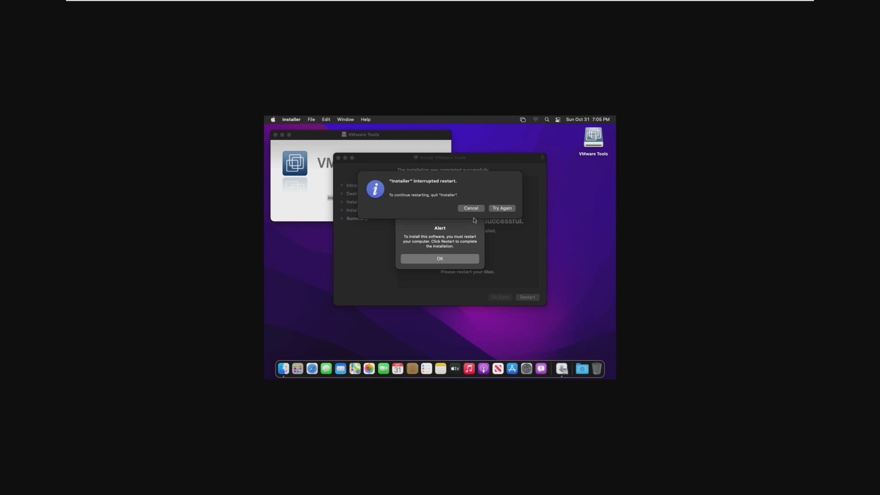